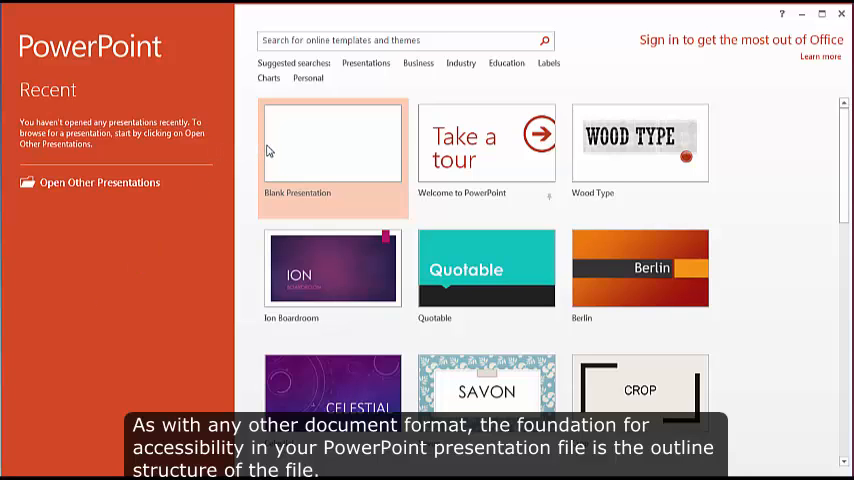
- Start a new blank presentation from the start screen
{"action": "left_click", "coordinate": [332, 144]}
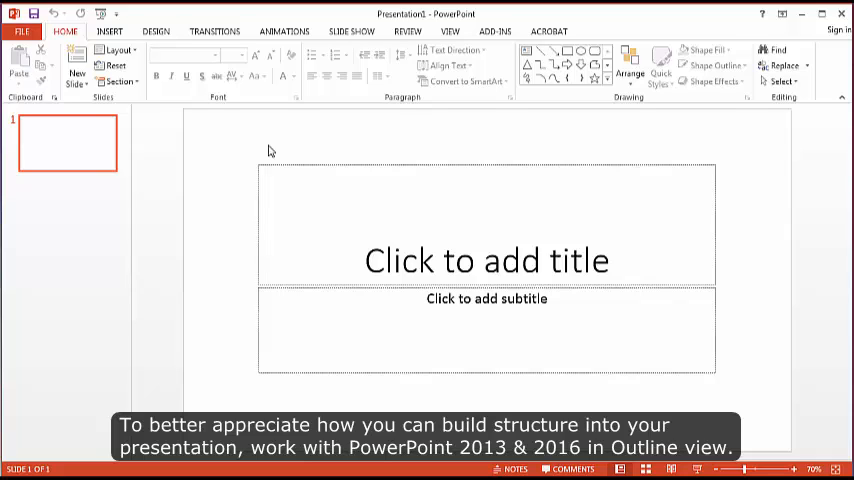
{"action": "mouse_move", "coordinate": [444, 52]}
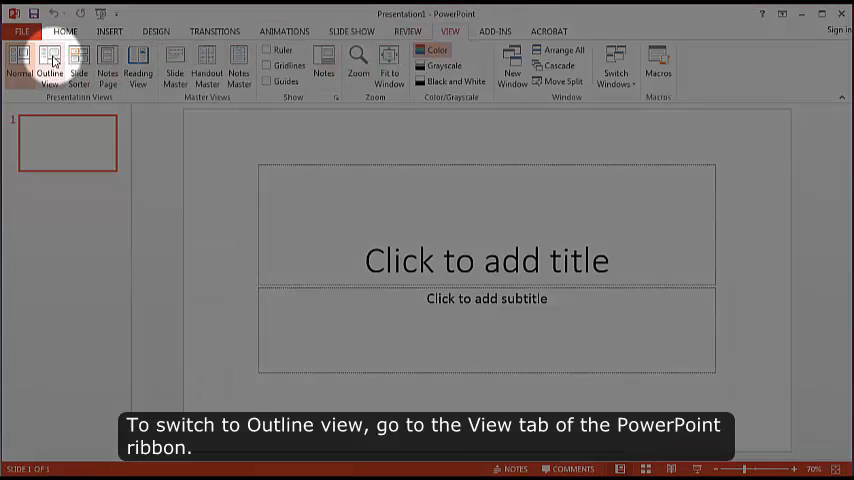
{"action": "mouse_move", "coordinate": [48, 60]}
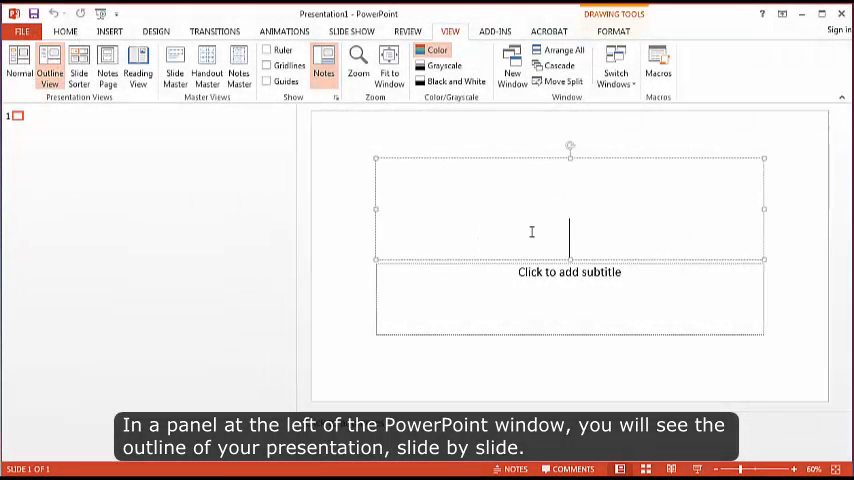
- Title the first slide 'My Accessible Presentation'
{"action": "type", "text": "My Ac"}
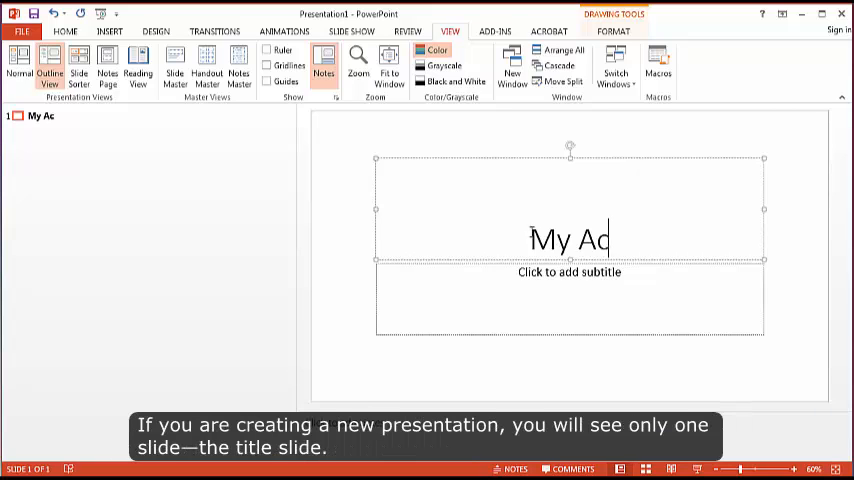
{"action": "type", "text": "cessible"}
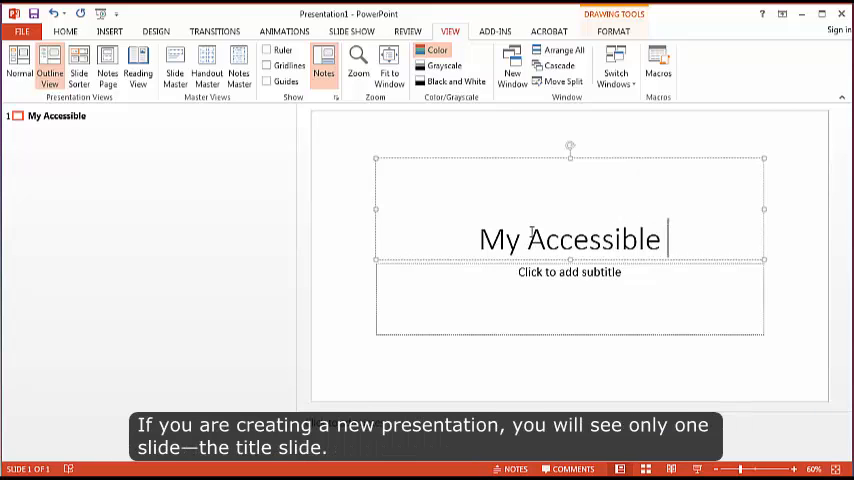
{"action": "type", "text": "Present"}
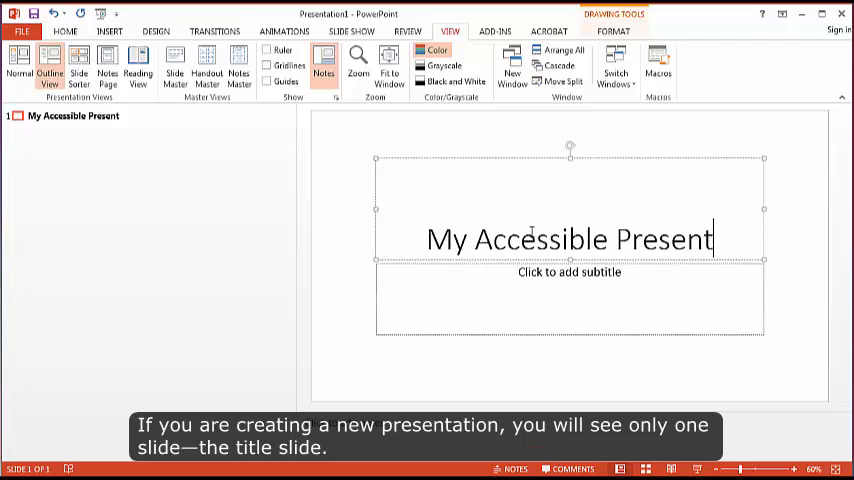
{"action": "type", "text": "ation"}
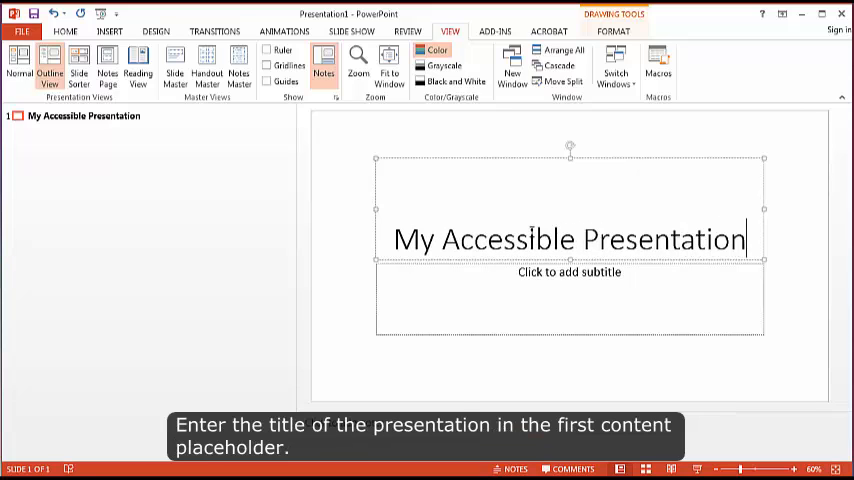
- Fill the subtitle with 'By: John Doe' and 'State of Texas'
{"action": "left_click", "coordinate": [570, 298]}
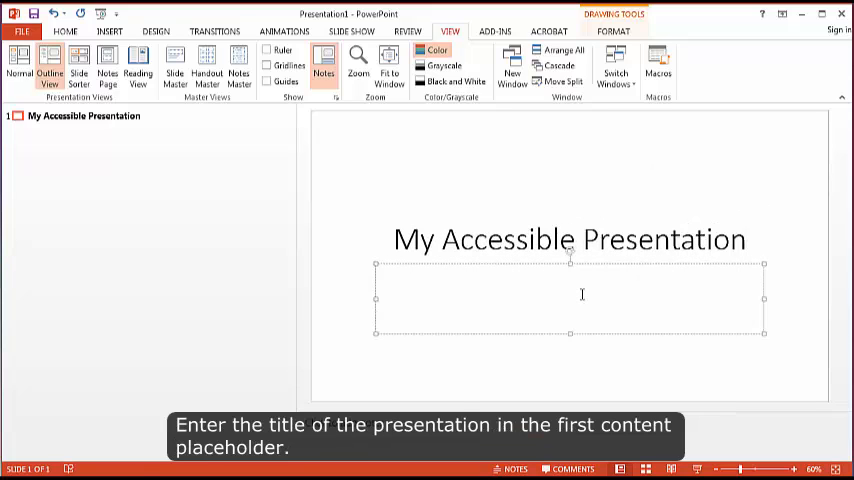
{"action": "type", "text": "By:"}
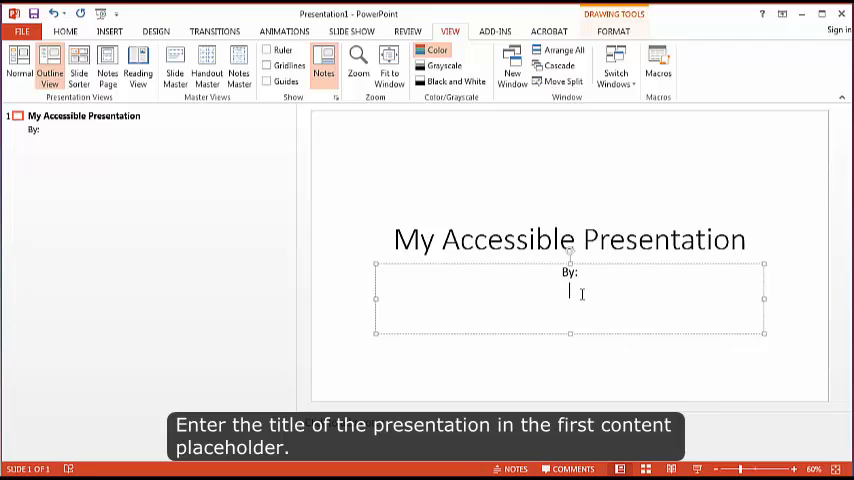
{"action": "type", "text": "John D"}
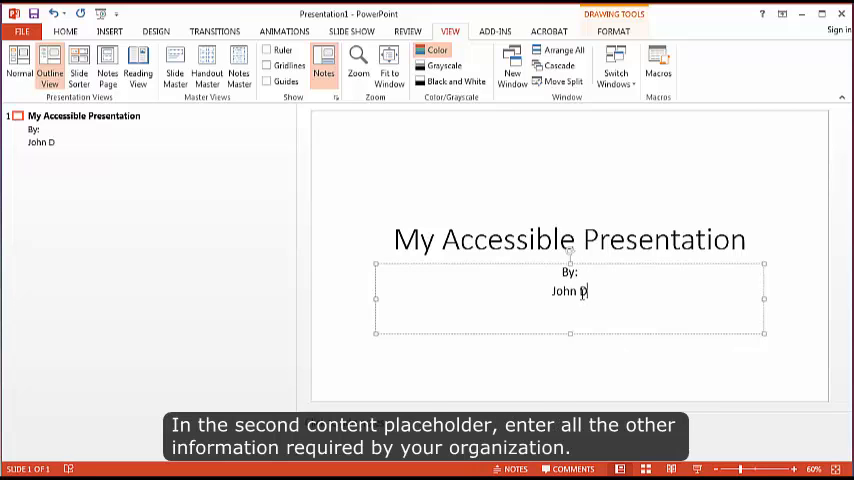
{"action": "type", "text": "oe"}
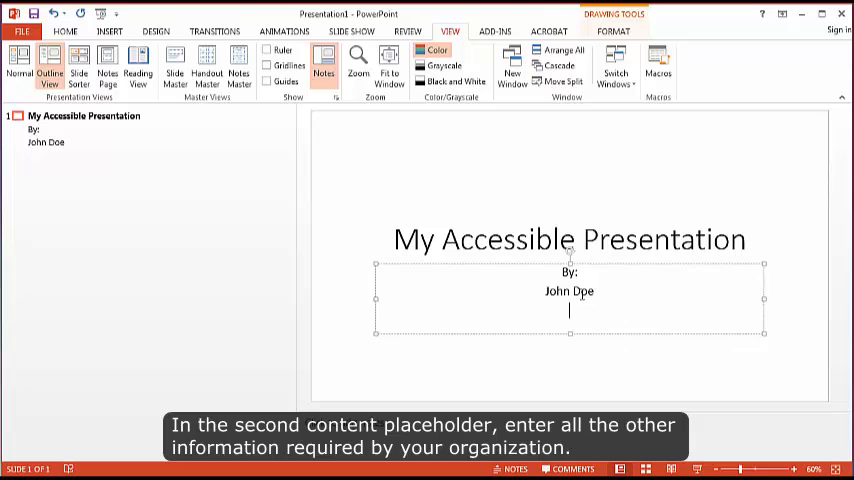
{"action": "type", "text": "State of"}
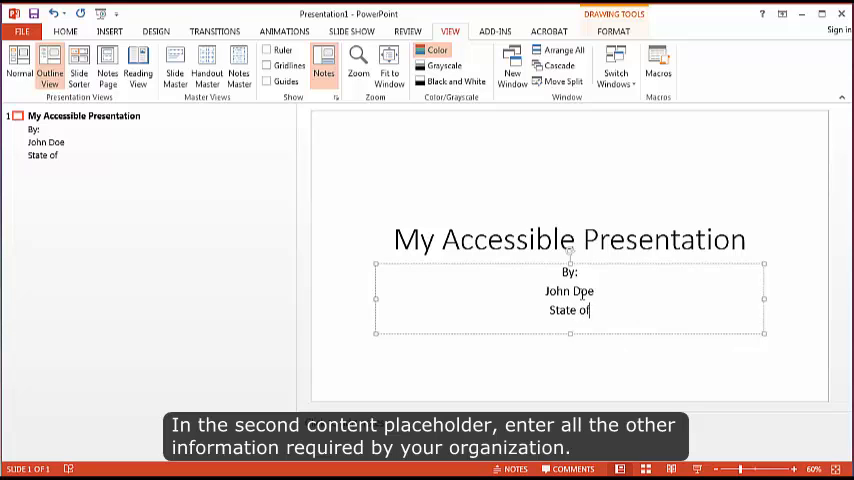
{"action": "type", "text": "Texas"}
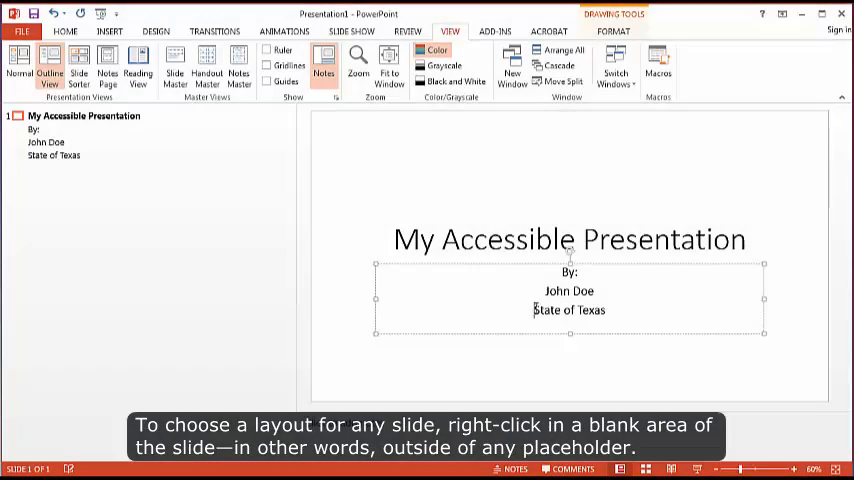
{"action": "mouse_move", "coordinate": [364, 170]}
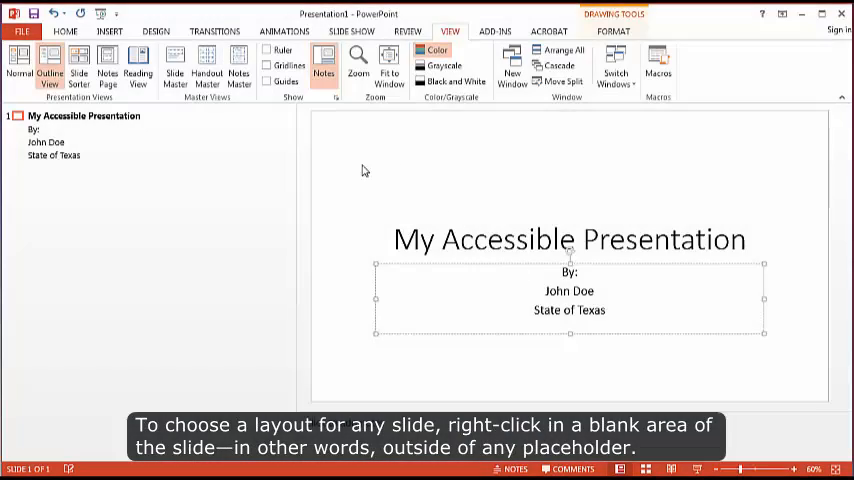
{"action": "mouse_move", "coordinate": [324, 152]}
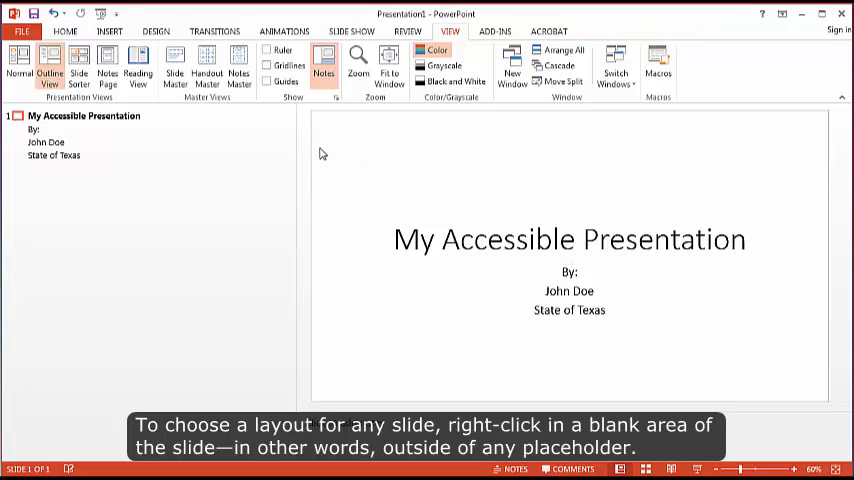
- Bring up the context menu for the title slide's outline entry
{"action": "right_click", "coordinate": [322, 152]}
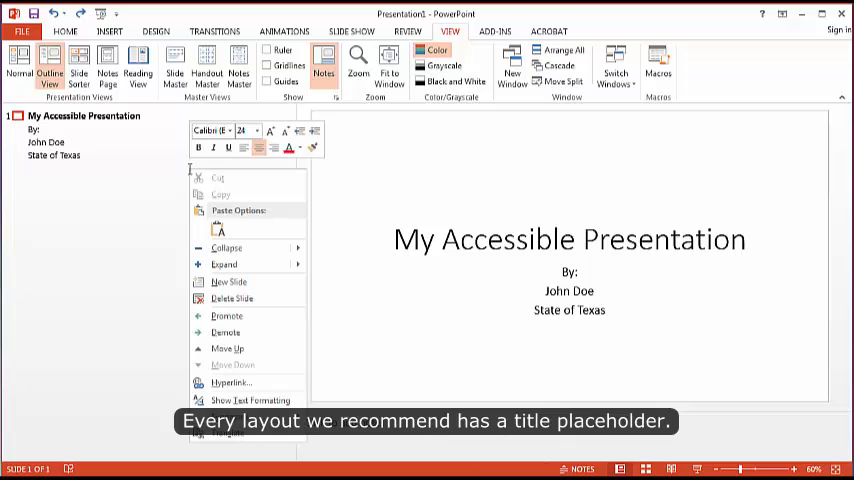
{"action": "mouse_move", "coordinate": [228, 280]}
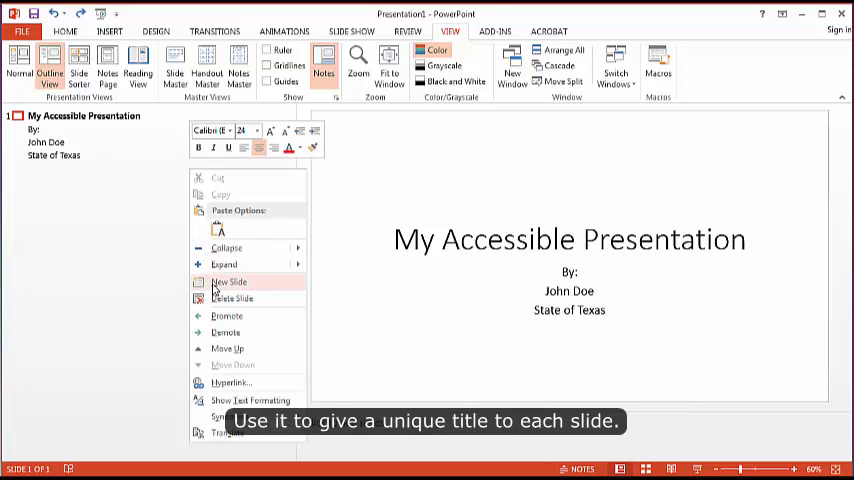
- Add a second slide titled 'The Kitten Slide'
{"action": "left_click", "coordinate": [230, 280]}
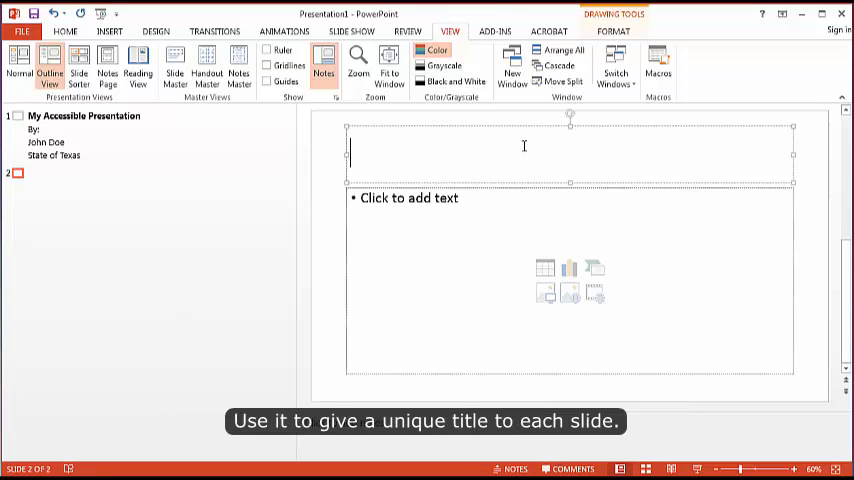
{"action": "type", "text": "The K"}
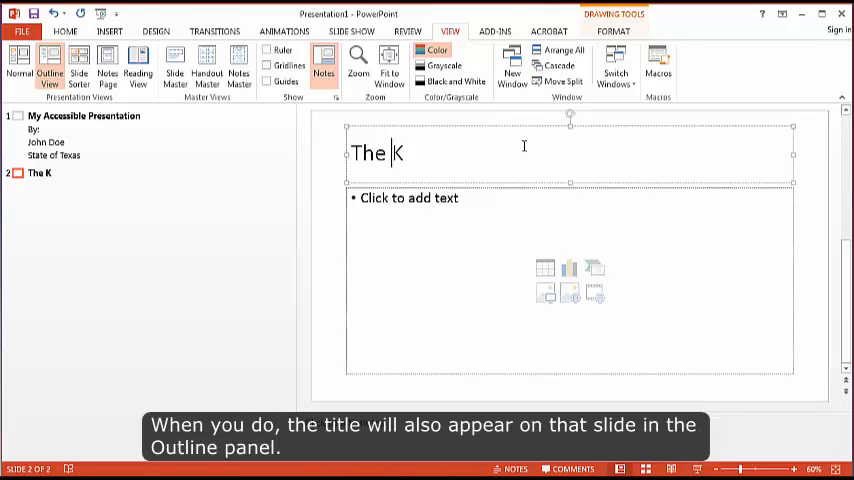
{"action": "type", "text": "itten S"}
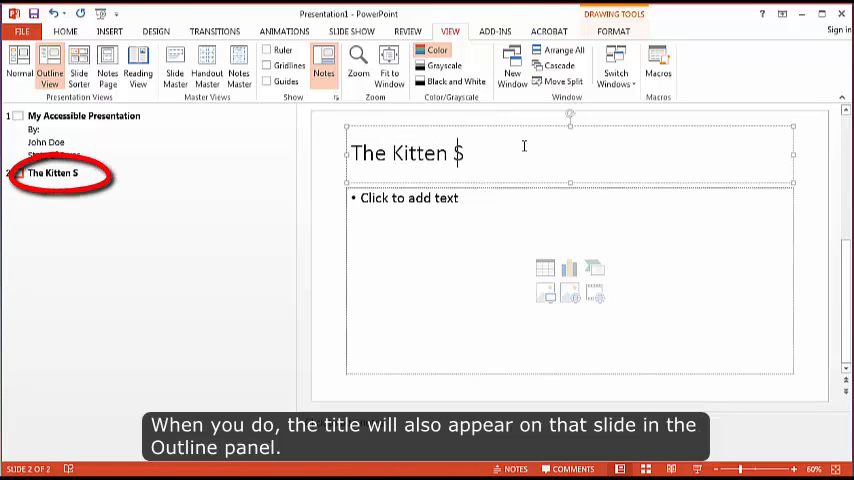
{"action": "type", "text": "lide"}
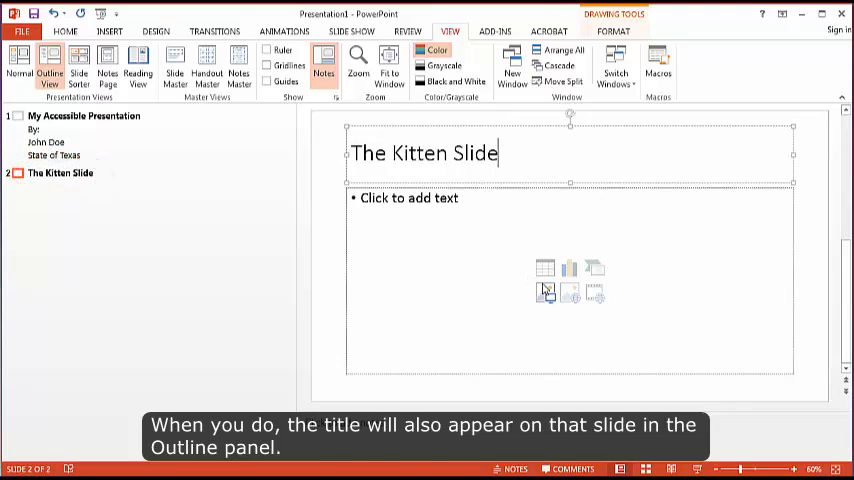
{"action": "mouse_move", "coordinate": [546, 292]}
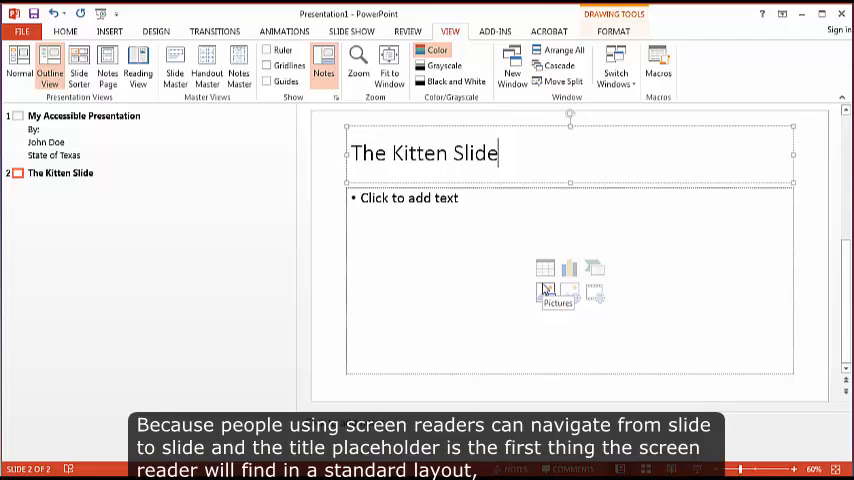
- Insert the Kitten.jpg photo into the slide's content placeholder
{"action": "left_click", "coordinate": [556, 290]}
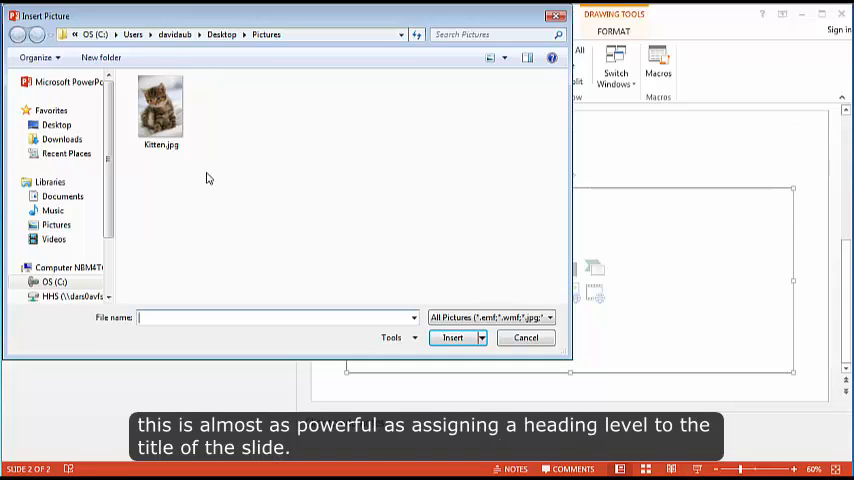
{"action": "left_click", "coordinate": [160, 110]}
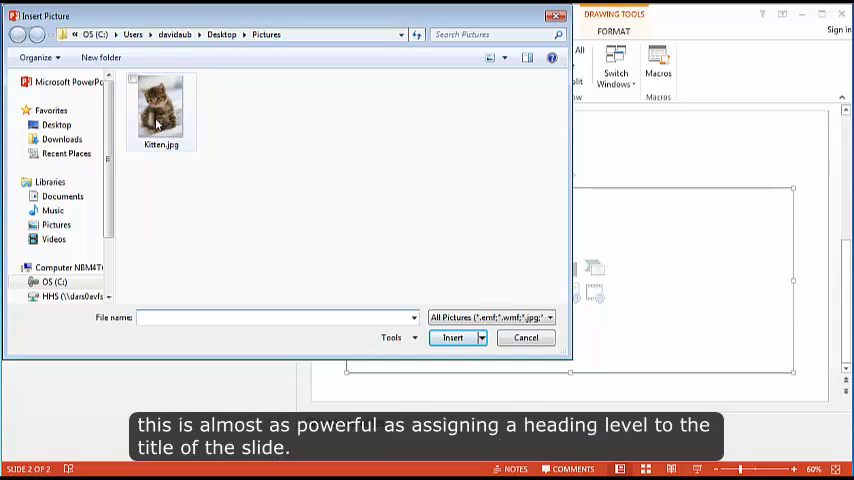
{"action": "left_click", "coordinate": [160, 118]}
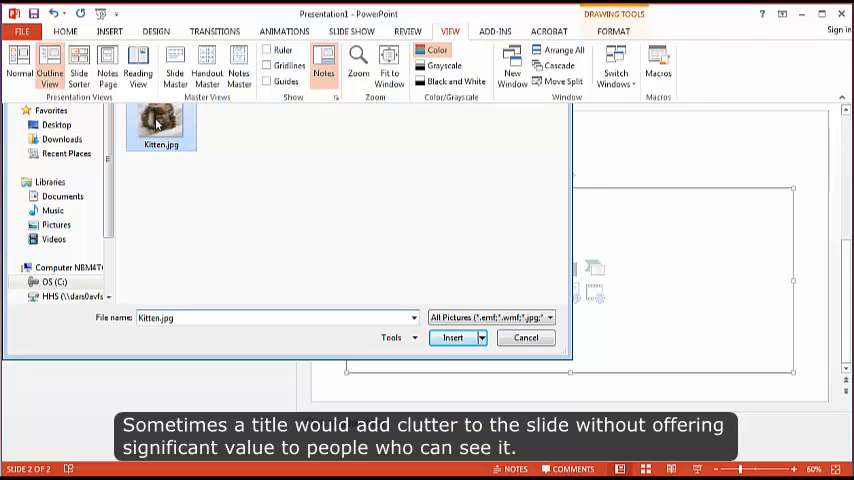
{"action": "left_click", "coordinate": [452, 336]}
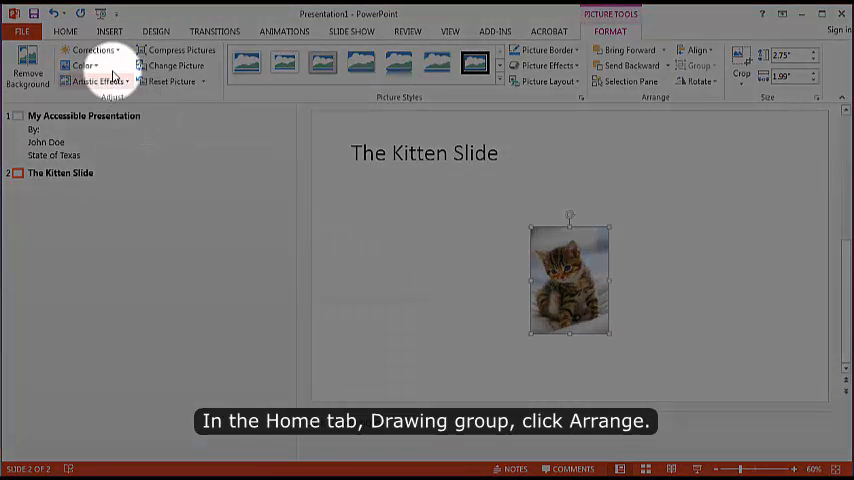
- Show the Selection Pane via Home > Arrange
{"action": "left_click", "coordinate": [64, 32]}
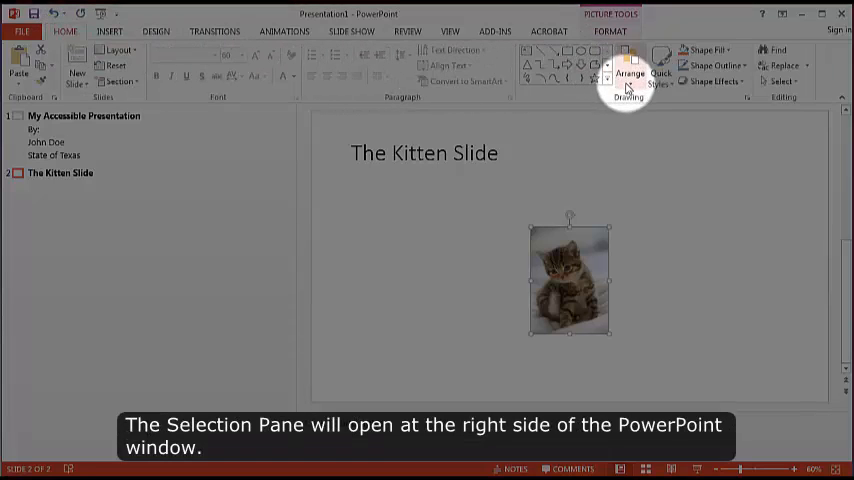
{"action": "left_click", "coordinate": [630, 76]}
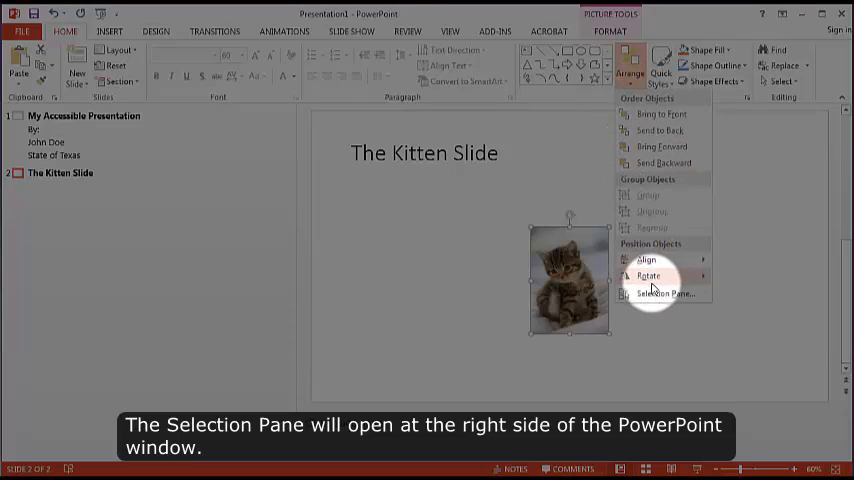
{"action": "left_click", "coordinate": [664, 292]}
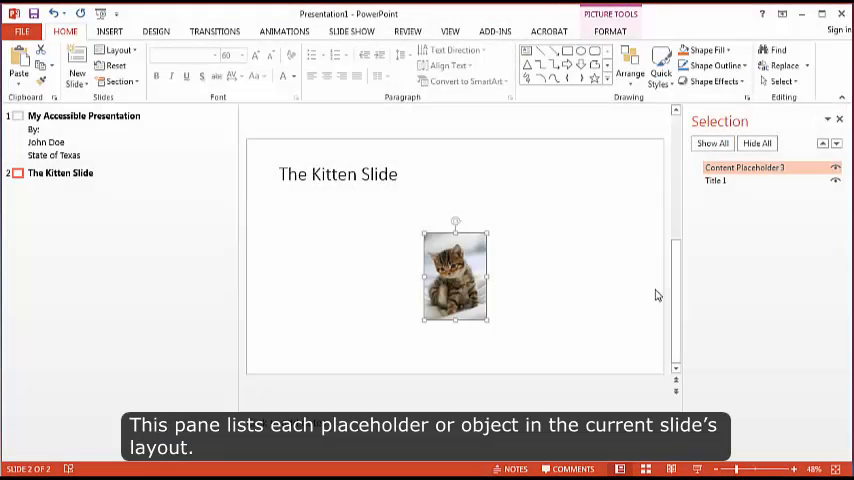
{"action": "mouse_move", "coordinate": [712, 222]}
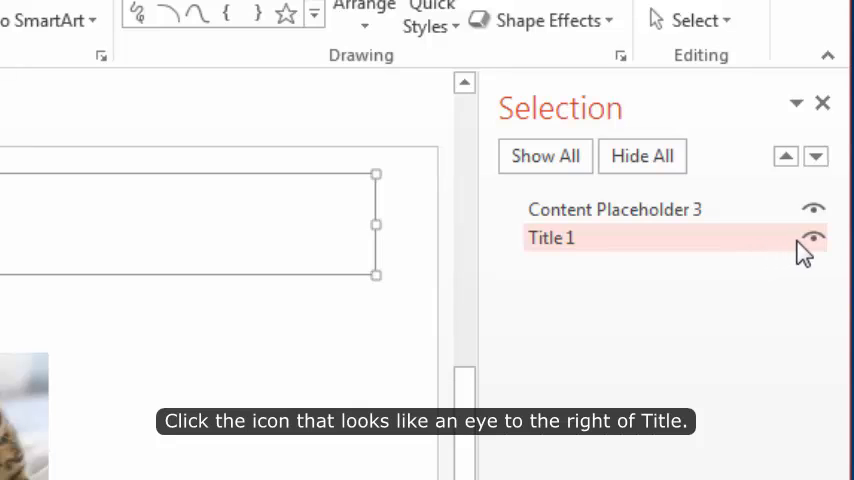
- Hide the Title 1 object using its eye icon in the Selection Pane
{"action": "left_click", "coordinate": [816, 238]}
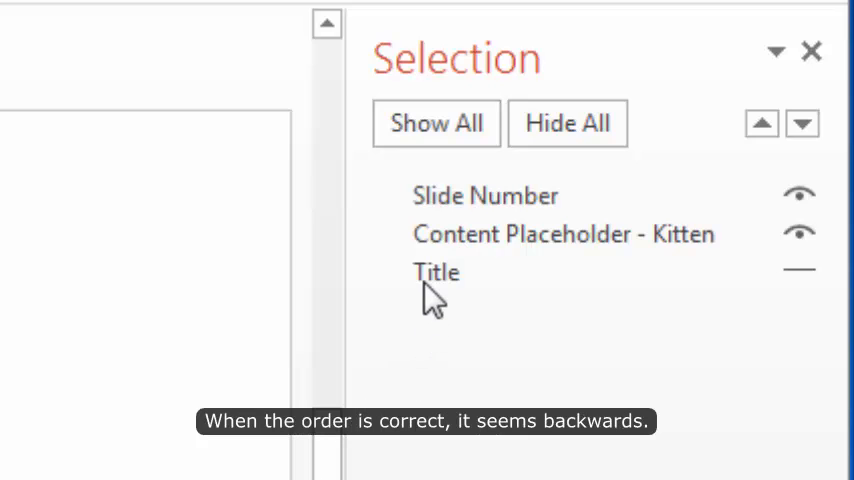
{"action": "mouse_move", "coordinate": [470, 290]}
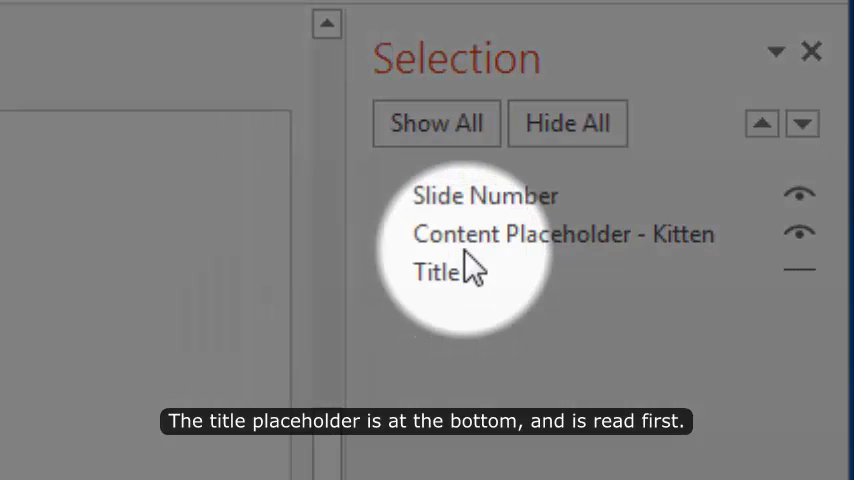
{"action": "mouse_move", "coordinate": [470, 256]}
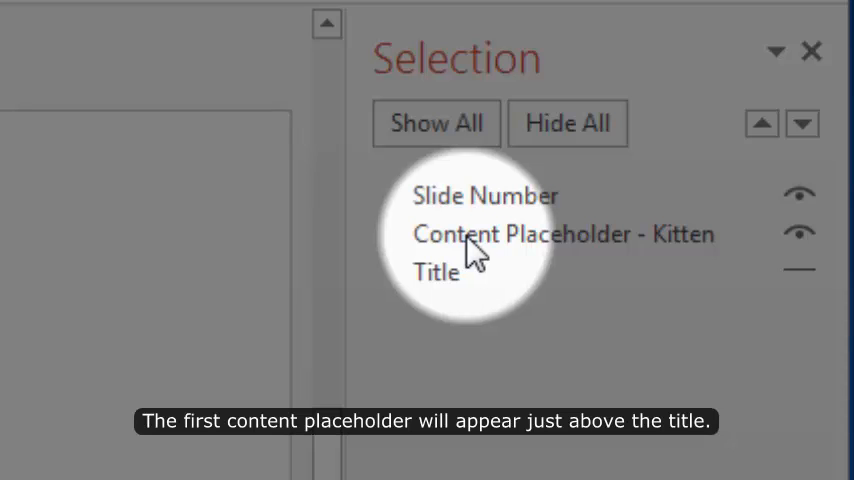
{"action": "mouse_move", "coordinate": [474, 208]}
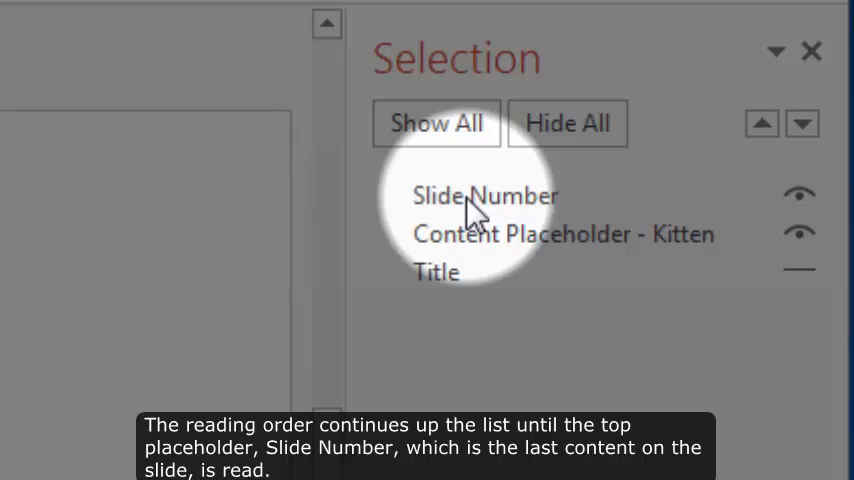
{"action": "mouse_move", "coordinate": [470, 264]}
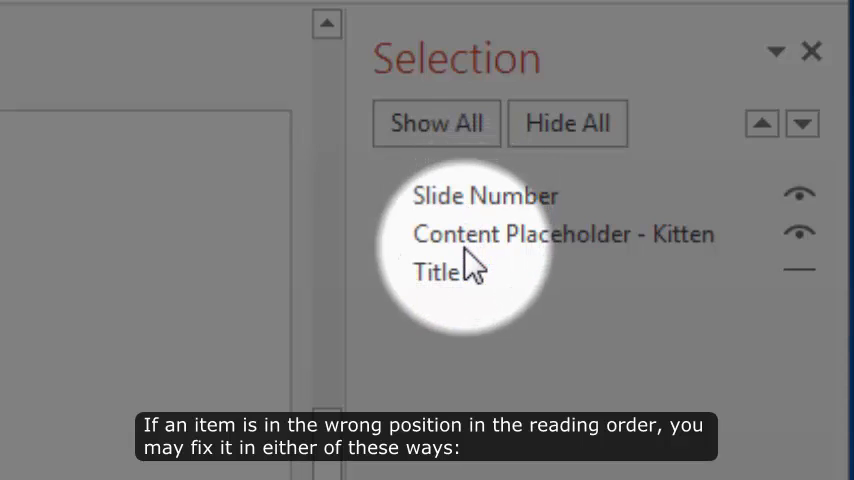
{"action": "mouse_move", "coordinate": [456, 290]}
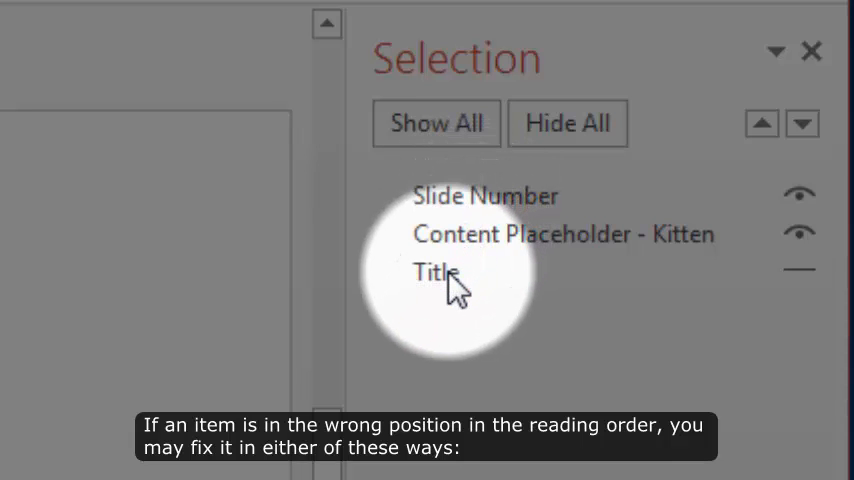
- Move the kitten slide's title to the top of the reading order
{"action": "left_click", "coordinate": [436, 272]}
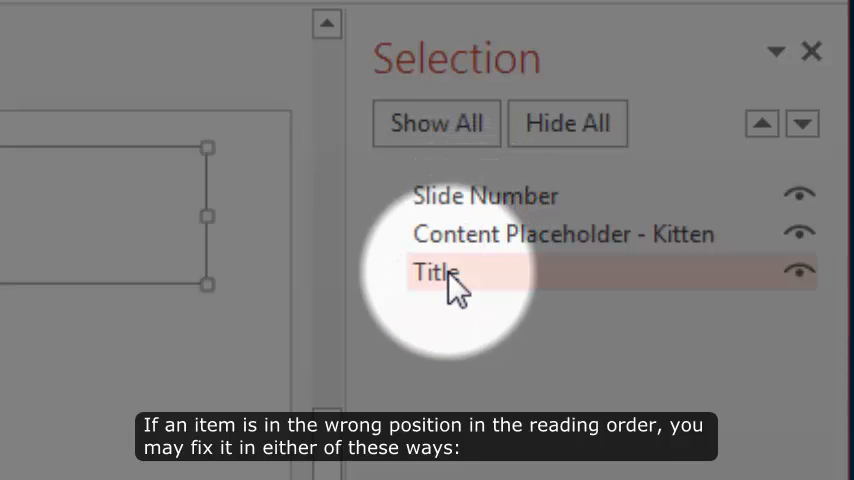
{"action": "mouse_move", "coordinate": [516, 296]}
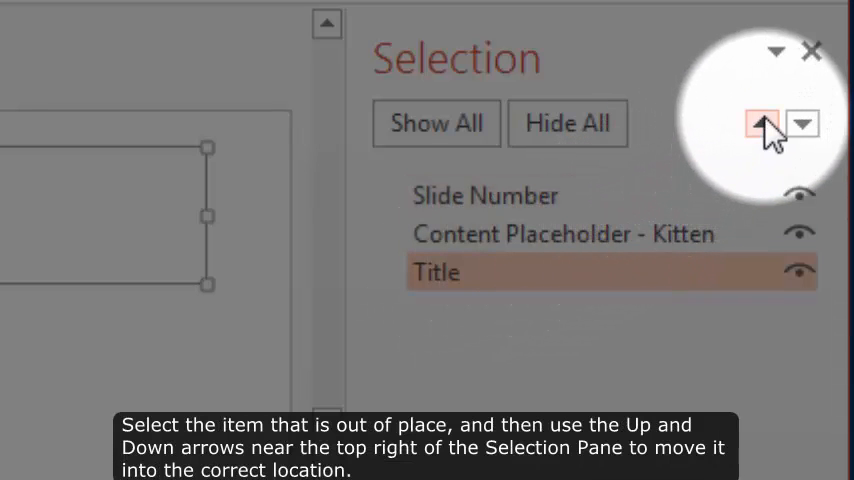
{"action": "left_click", "coordinate": [762, 122]}
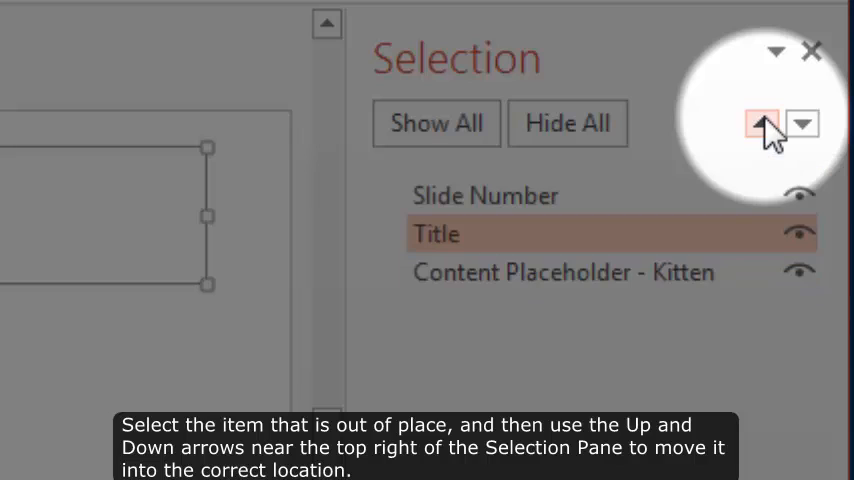
{"action": "left_click", "coordinate": [764, 124]}
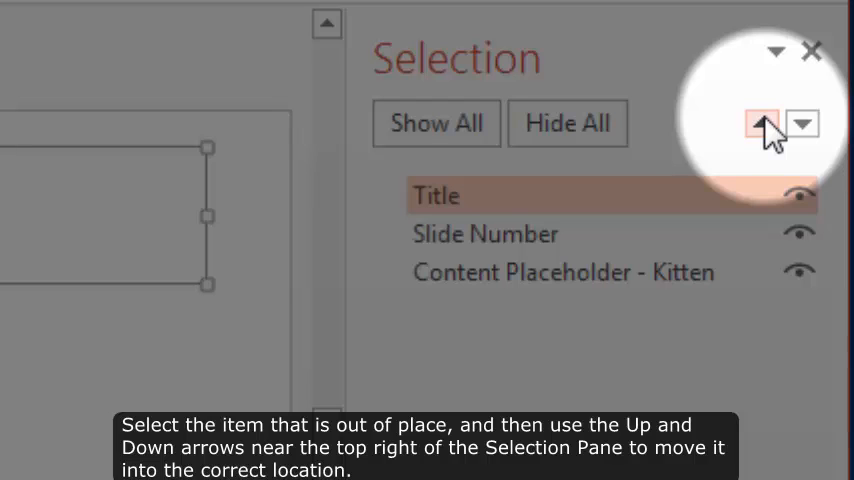
{"action": "mouse_move", "coordinate": [616, 176]}
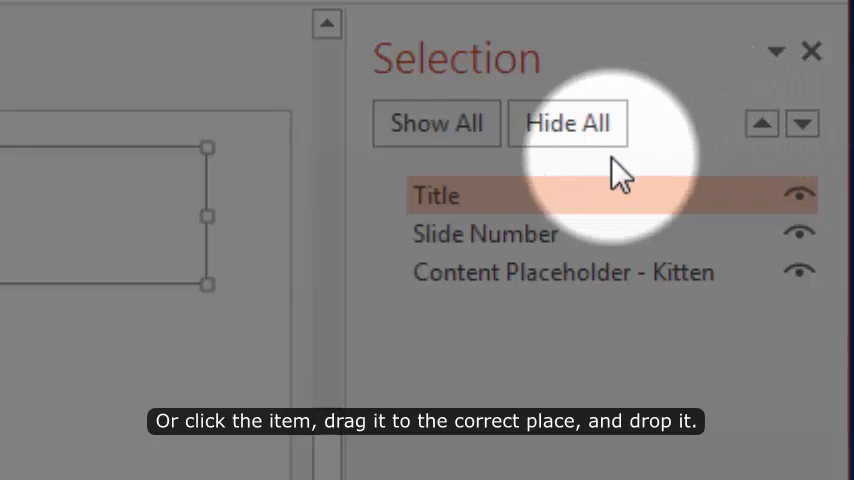
{"action": "mouse_move", "coordinate": [490, 196]}
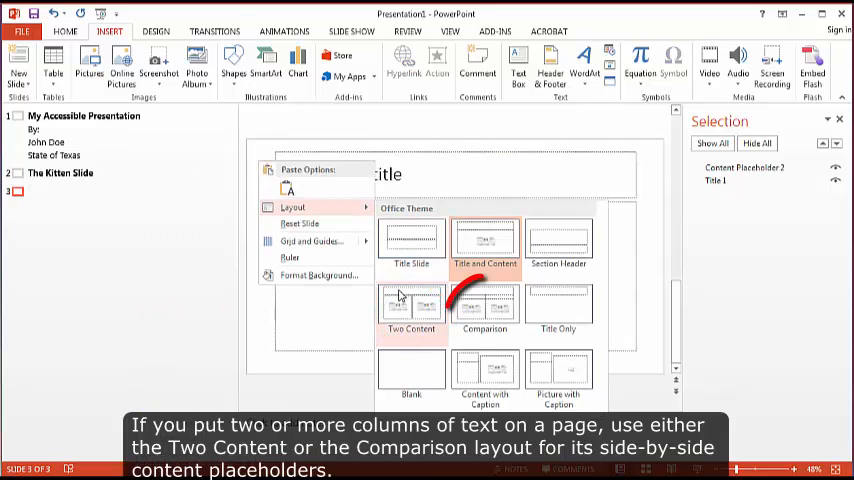
- Switch slide 3 to Two Content layout and add the 'Check the Reading Order' bullet
{"action": "left_click", "coordinate": [410, 304]}
{"action": "type", "text": "Put a Title on Each Slide"}
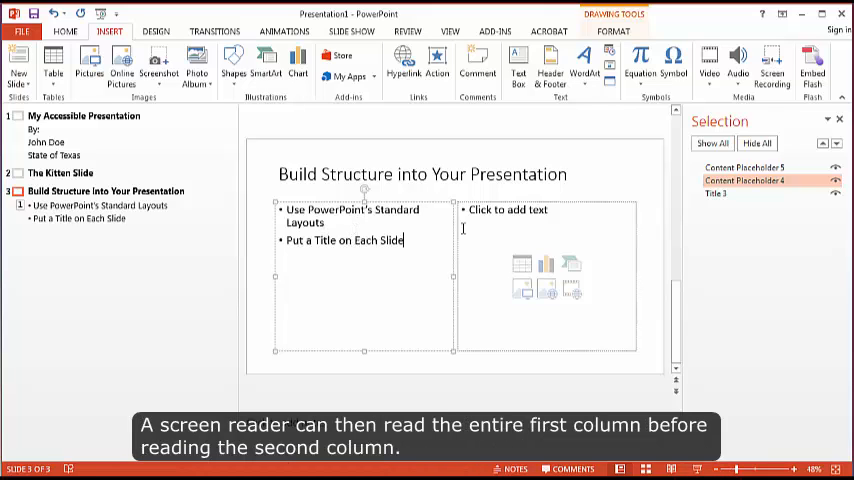
{"action": "type", "text": "Check the Reading Order of Each Slide"}
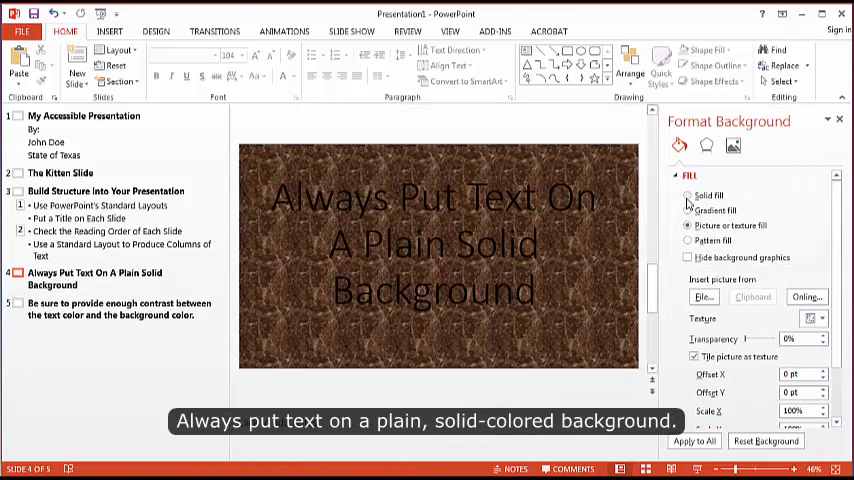
- Set the slide background to Solid fill and close the Format Background pane
{"action": "left_click", "coordinate": [688, 196]}
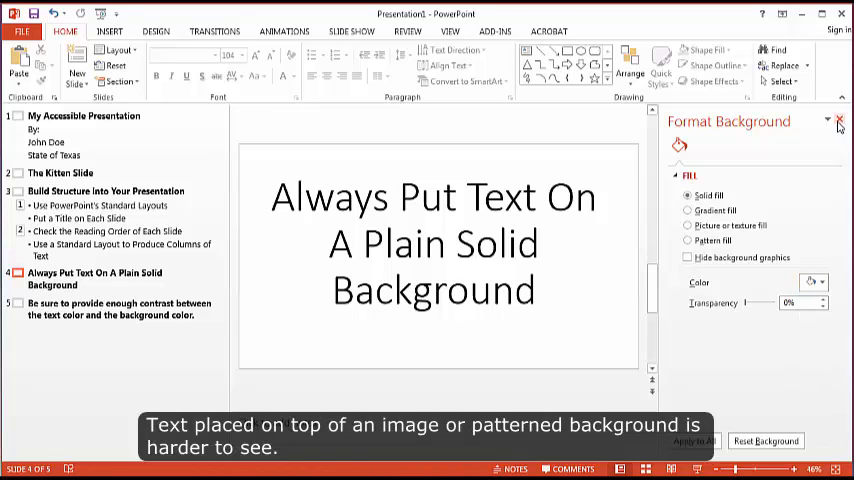
{"action": "left_click", "coordinate": [828, 120]}
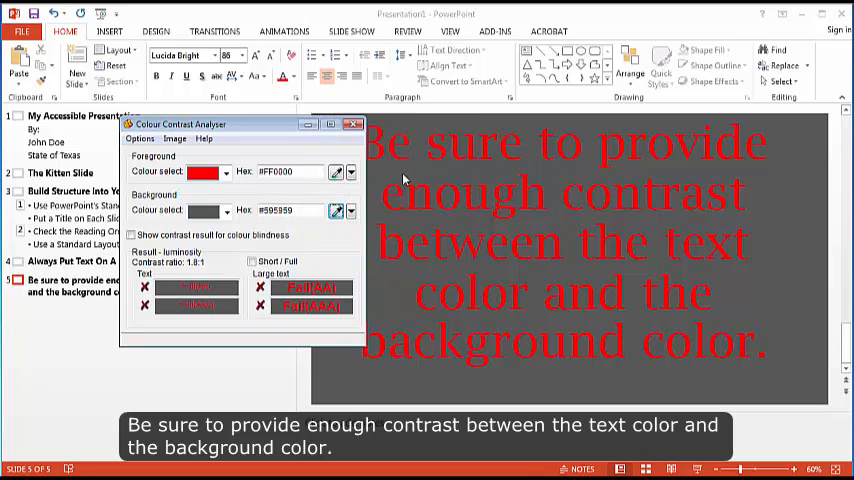
- Review background colour choices and bring up the slide context menu for new slides
{"action": "left_click", "coordinate": [352, 124]}
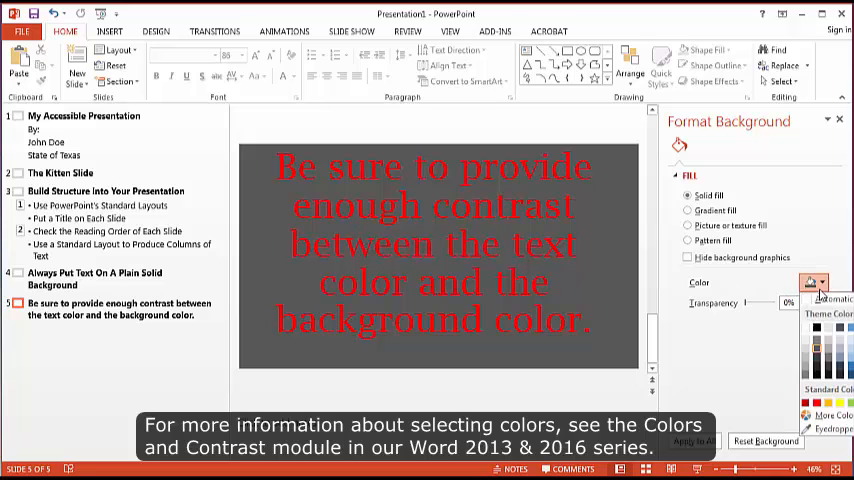
{"action": "right_click", "coordinate": [430, 240]}
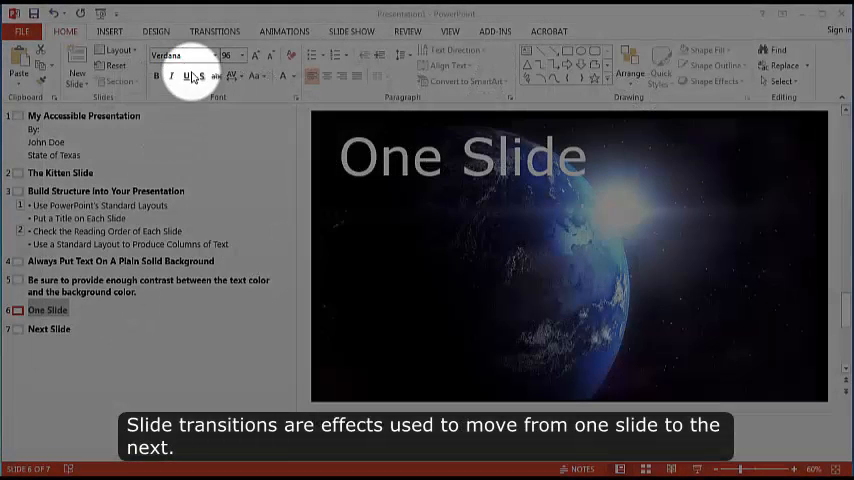
- Display the title slide 'My Accessible Presentation' from the outline pane
{"action": "left_click", "coordinate": [214, 32]}
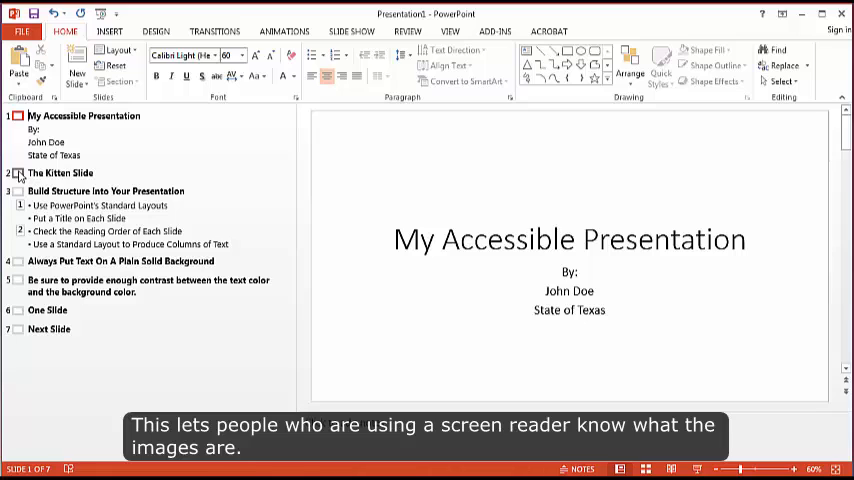
- Reach the kitten picture's alt text settings via Format Picture > Size & Properties
{"action": "left_click", "coordinate": [60, 172]}
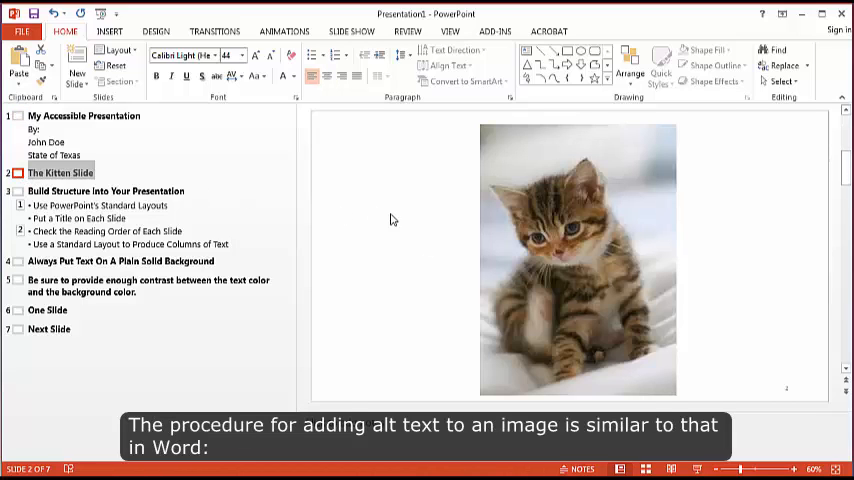
{"action": "left_click", "coordinate": [576, 258]}
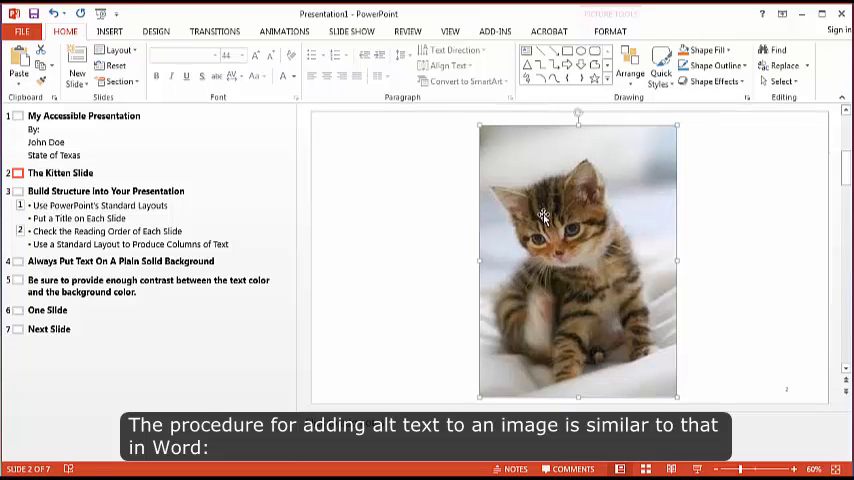
{"action": "right_click", "coordinate": [544, 216]}
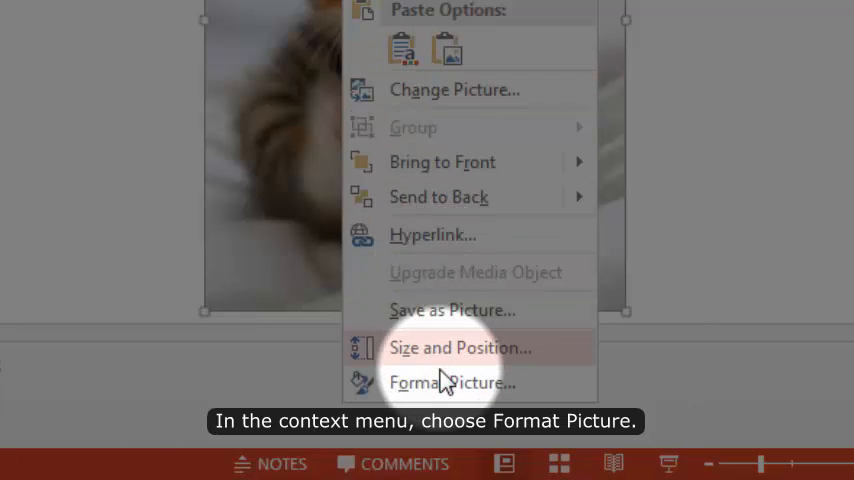
{"action": "left_click", "coordinate": [452, 382]}
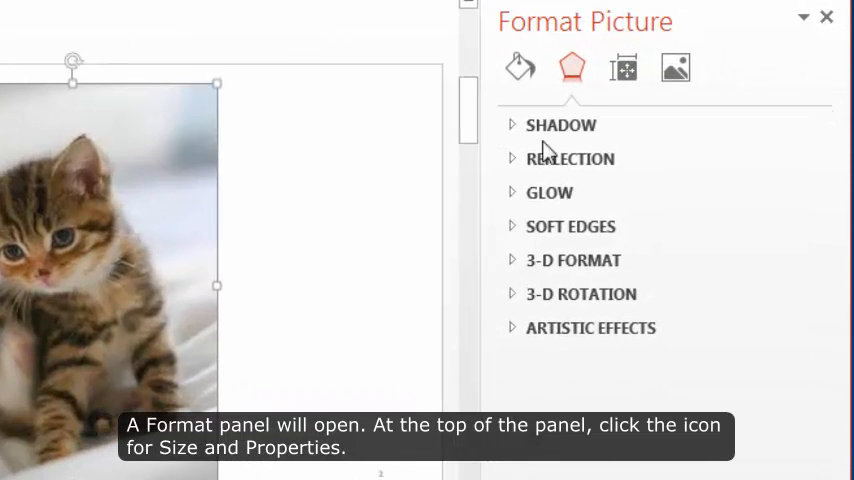
{"action": "left_click", "coordinate": [624, 68]}
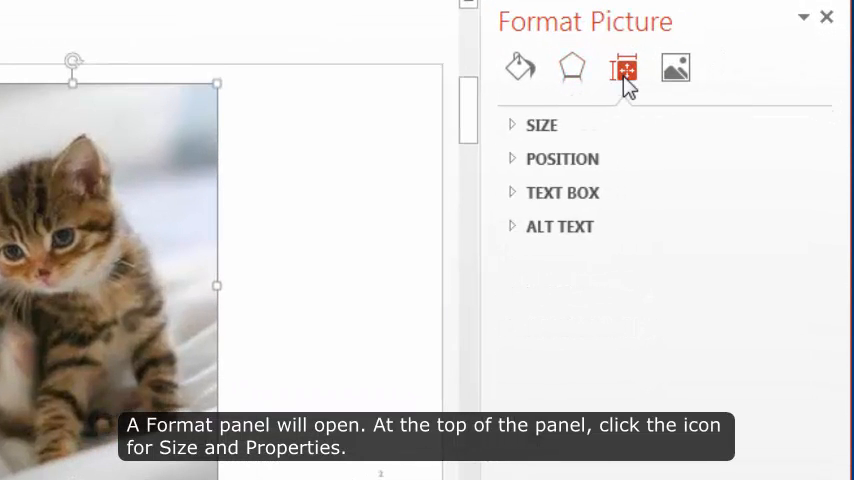
{"action": "mouse_move", "coordinate": [552, 228]}
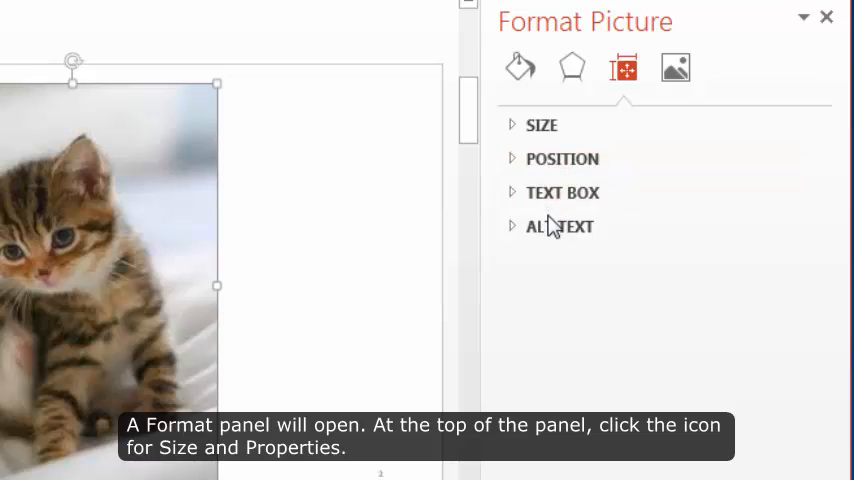
{"action": "left_click", "coordinate": [560, 226]}
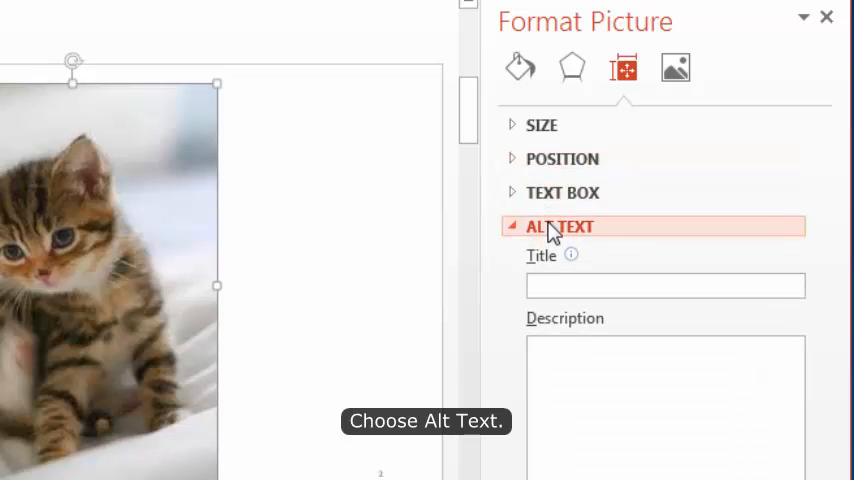
- Enter 'Kitten' as the picture's alt text description, leaving the title blank
{"action": "left_click", "coordinate": [664, 284]}
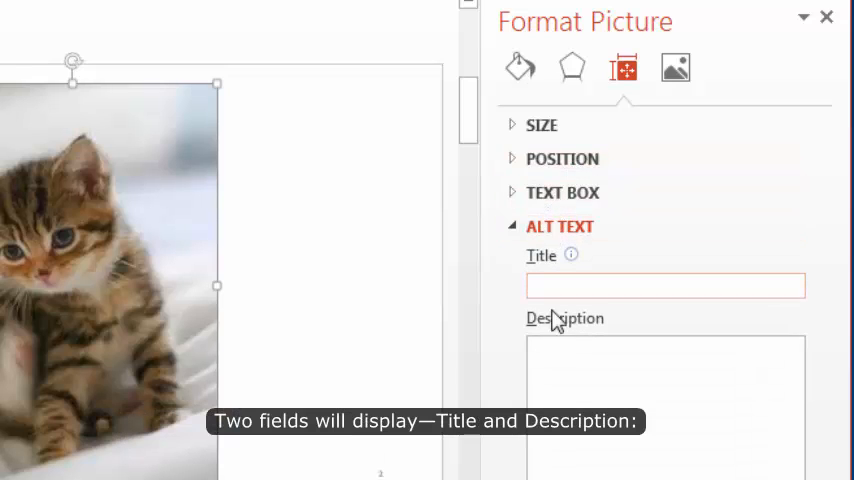
{"action": "left_click", "coordinate": [664, 400]}
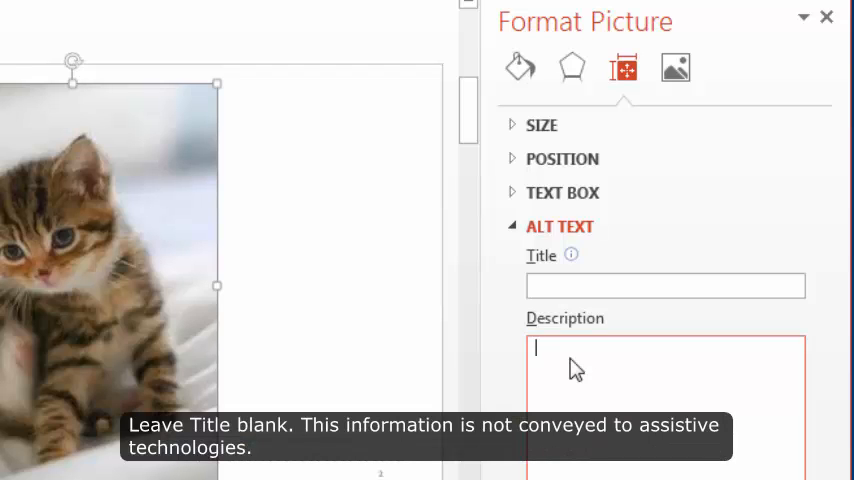
{"action": "type", "text": "Kitt"}
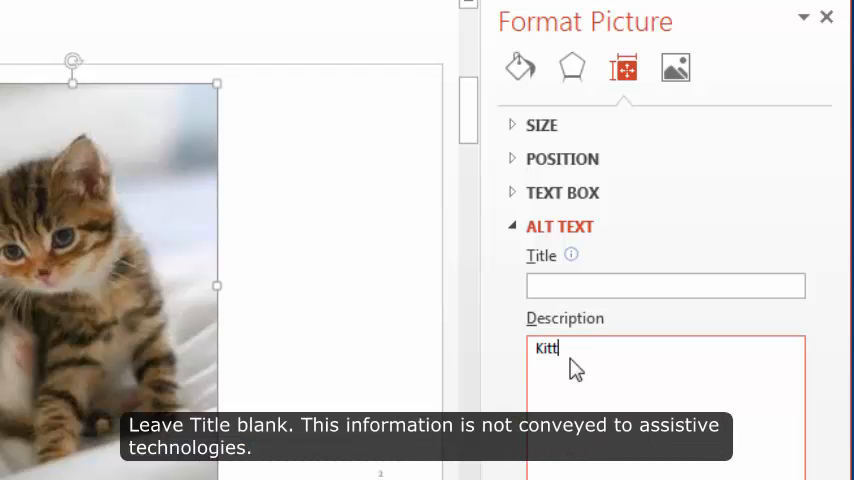
{"action": "type", "text": "en"}
{"action": "type", "text": "S"}
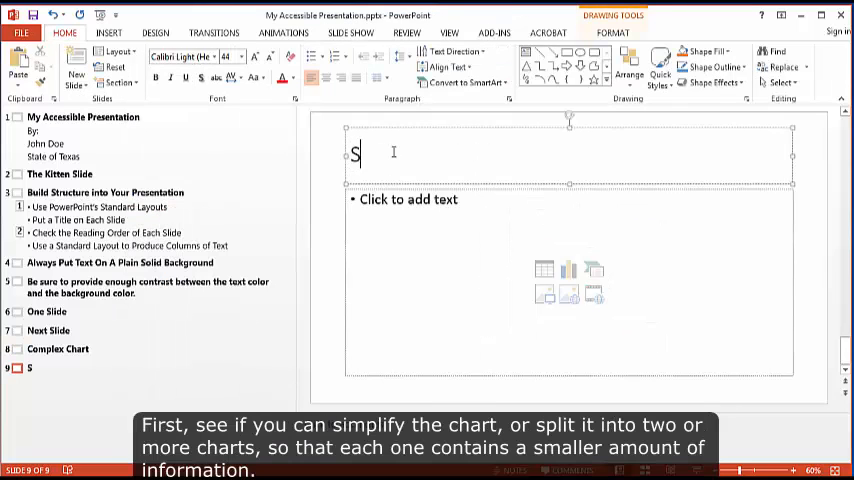
- Title the slide 'Simple Charts' and insert a Complex Graph picture from the Pictures folder
{"action": "type", "text": "imple Cha"}
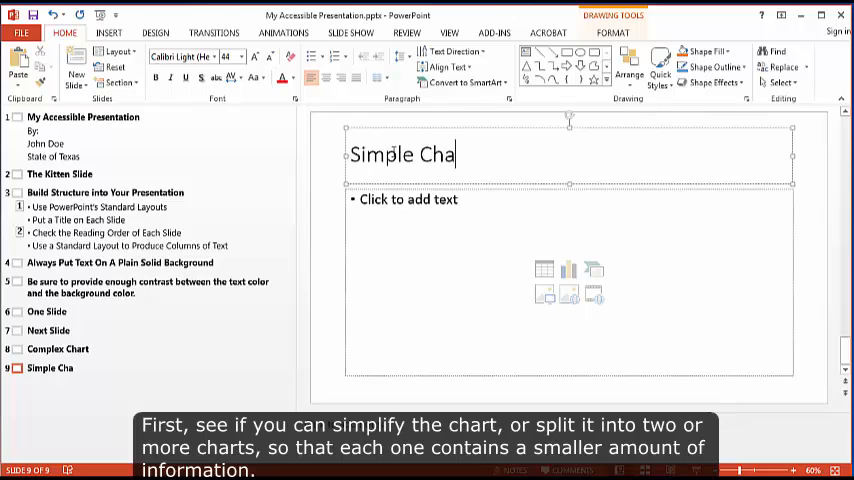
{"action": "type", "text": "rts"}
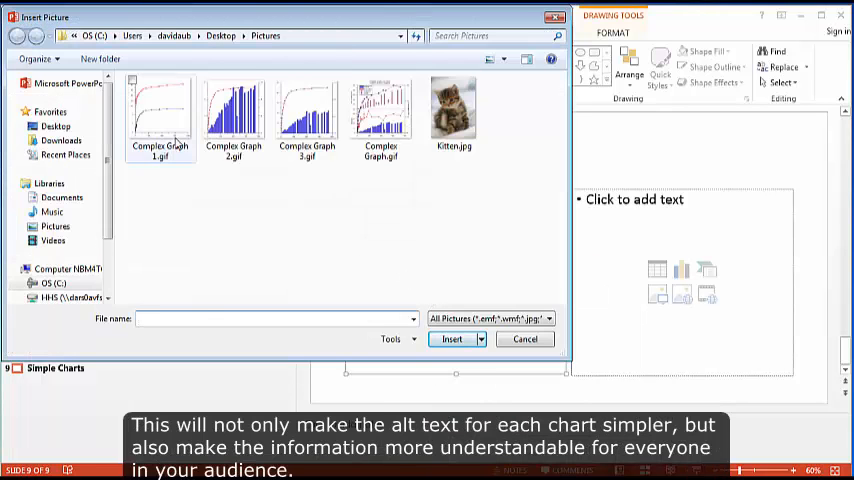
{"action": "left_click", "coordinate": [160, 116]}
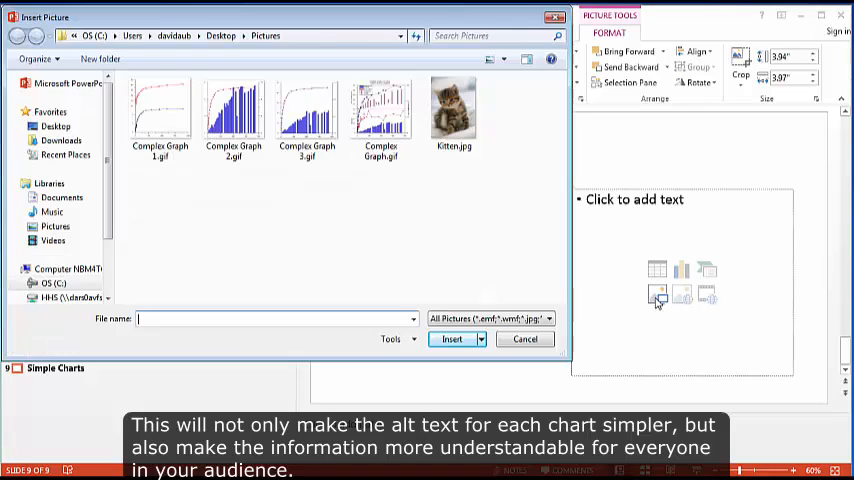
{"action": "left_click", "coordinate": [452, 340]}
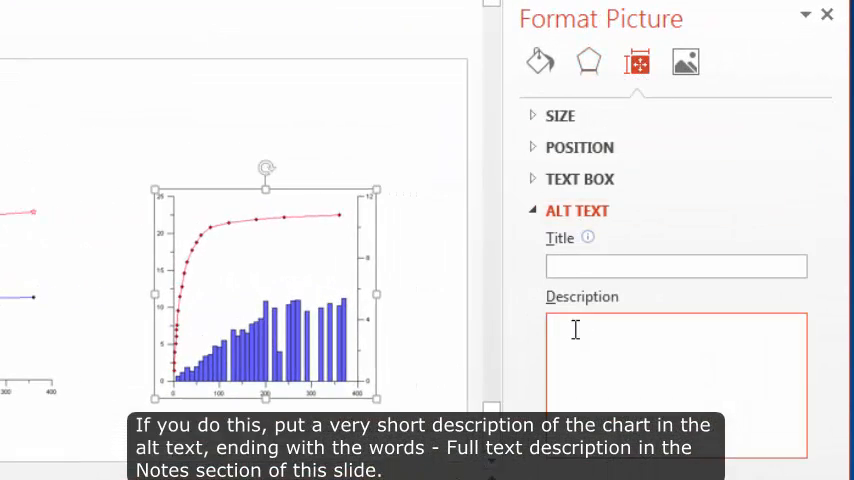
- Describe the picture as 'Line and Bar Chart. Text Description in the notes section of this slide.'
{"action": "type", "text": "Line and B"}
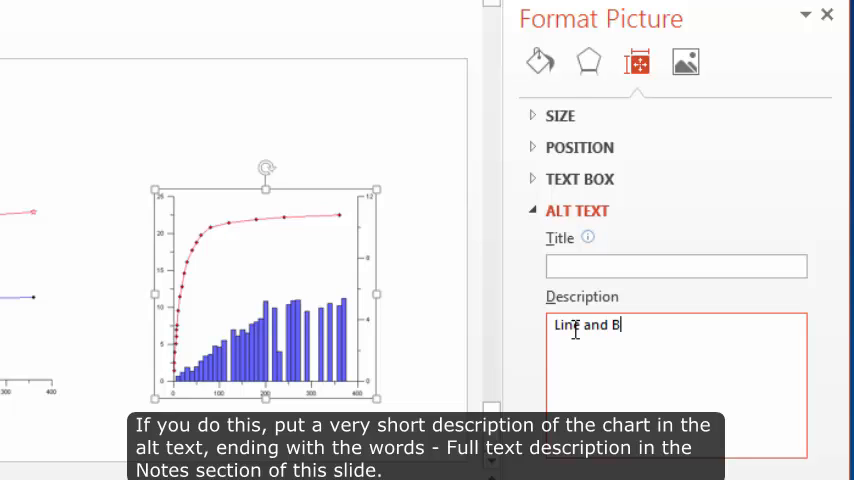
{"action": "type", "text": "ar Chart: See Full"}
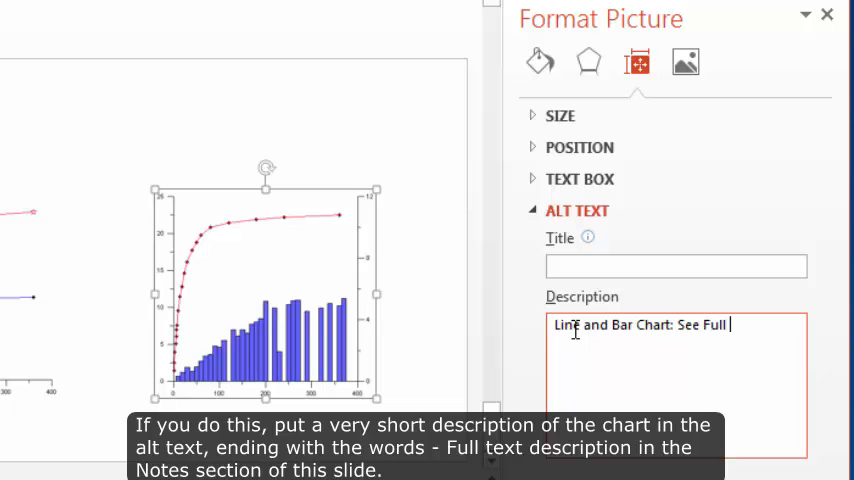
{"action": "type", "text": "Text De"}
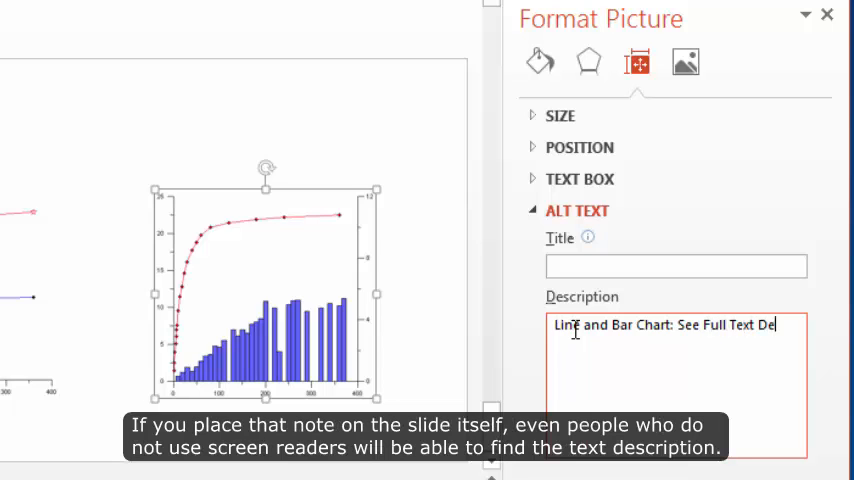
{"action": "type", "text": "scription in"}
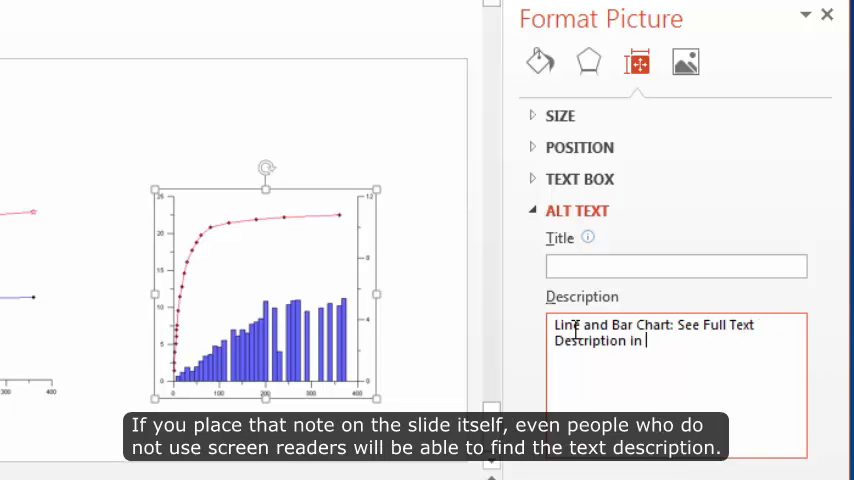
{"action": "type", "text": "the notes sectio"}
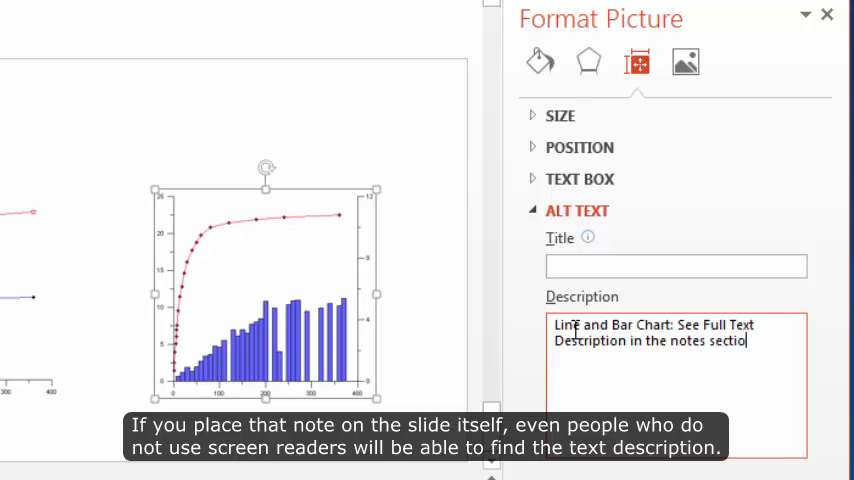
{"action": "type", "text": "of this slid"}
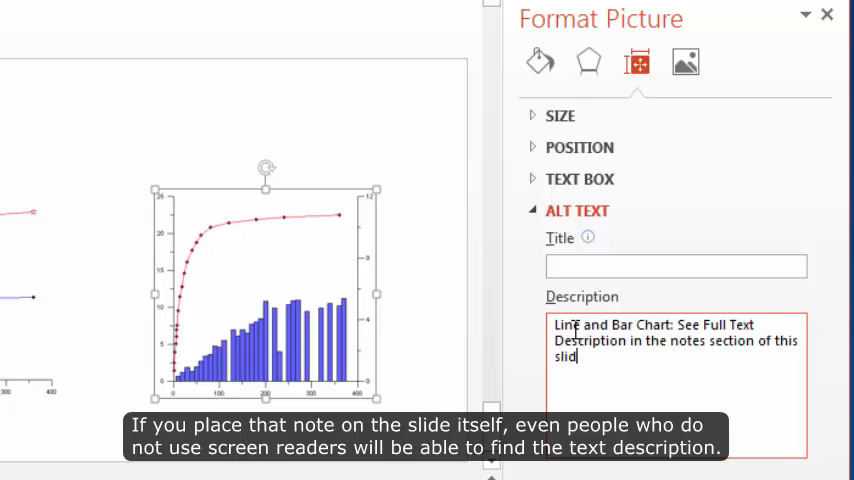
{"action": "type", "text": "."}
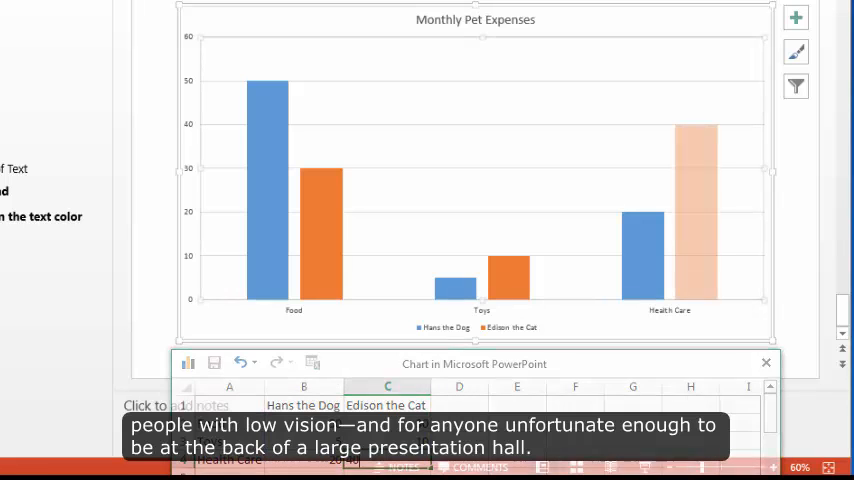
- Close the chart's data sheet and format the major gridlines as thick solid black
{"action": "left_click", "coordinate": [766, 362]}
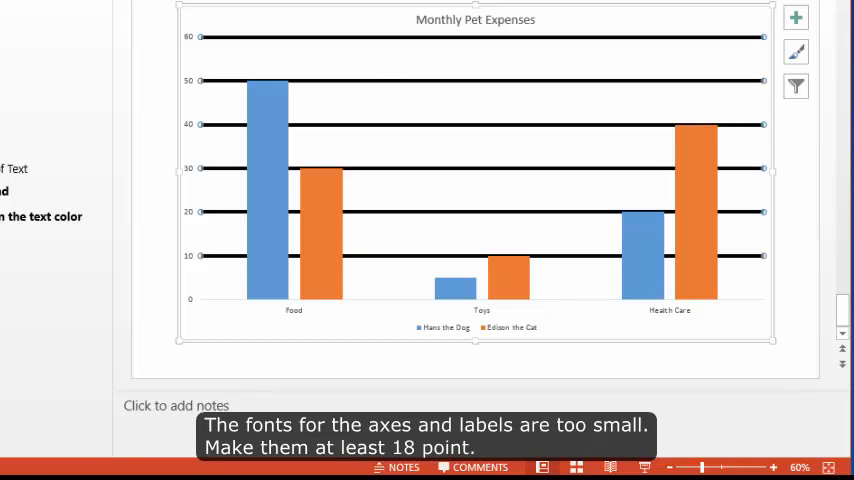
{"action": "left_click", "coordinate": [474, 20]}
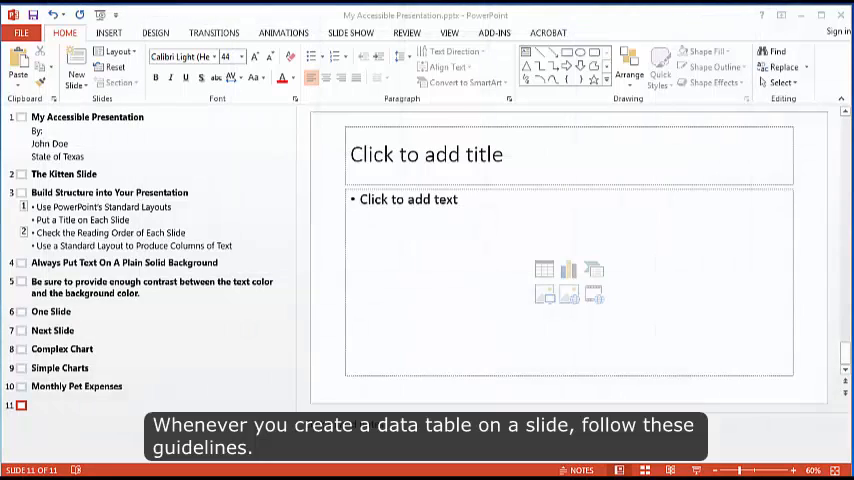
- Title the slide 'Employee Table' and set Insert Table to four columns and four rows
{"action": "left_click", "coordinate": [570, 156]}
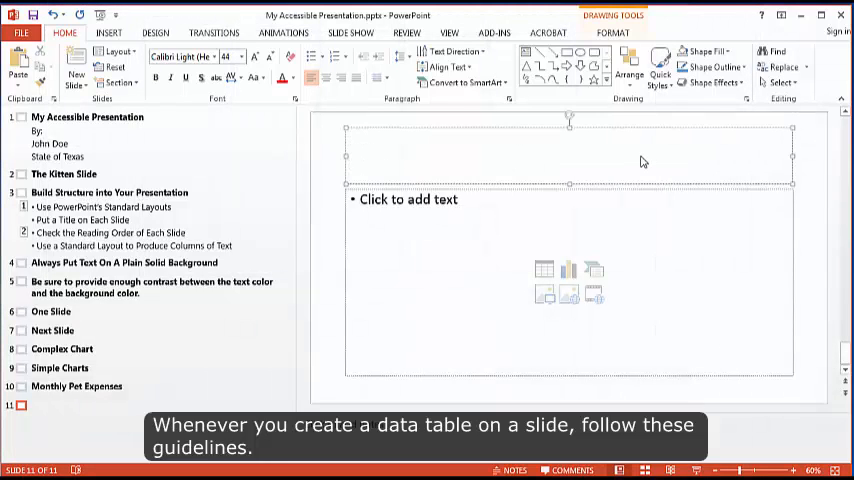
{"action": "type", "text": "Employee"}
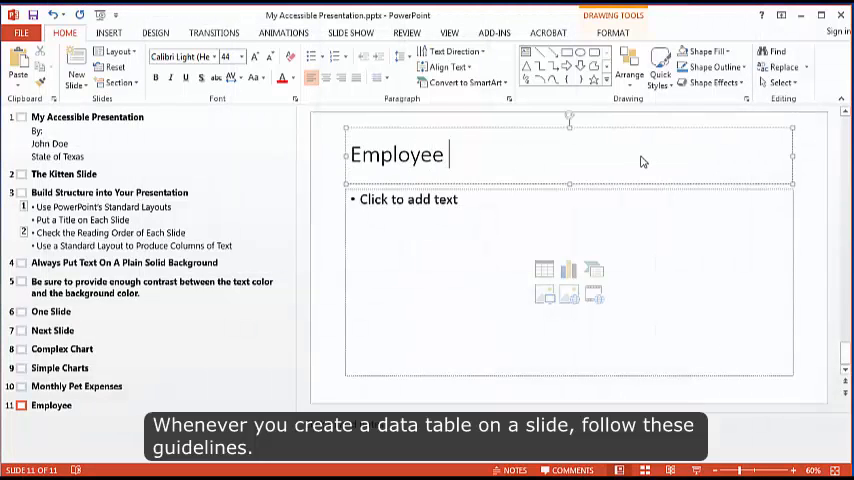
{"action": "type", "text": "Table"}
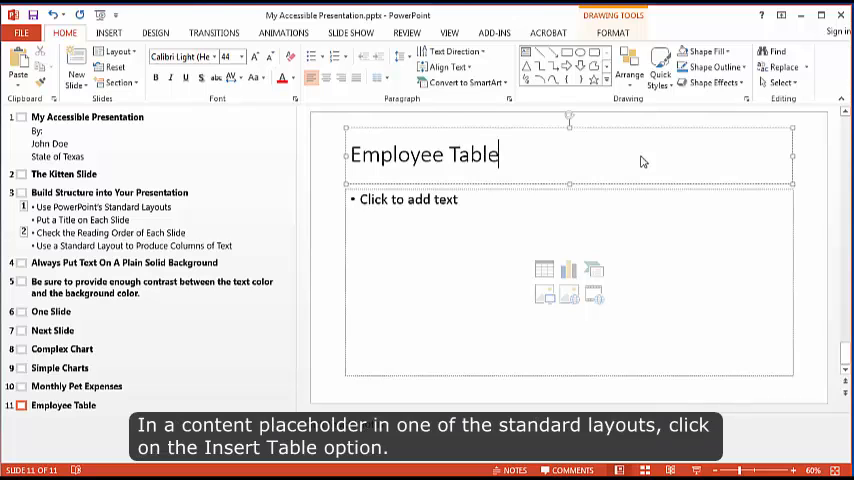
{"action": "left_click", "coordinate": [544, 270]}
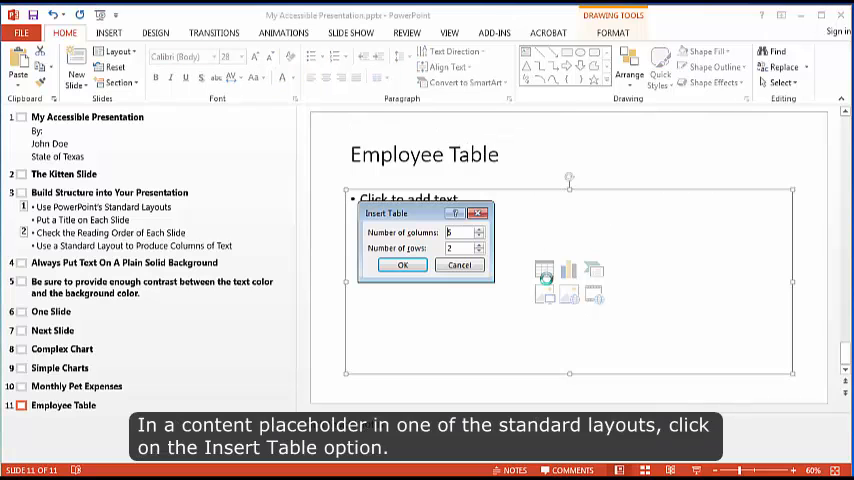
{"action": "left_click", "coordinate": [478, 236]}
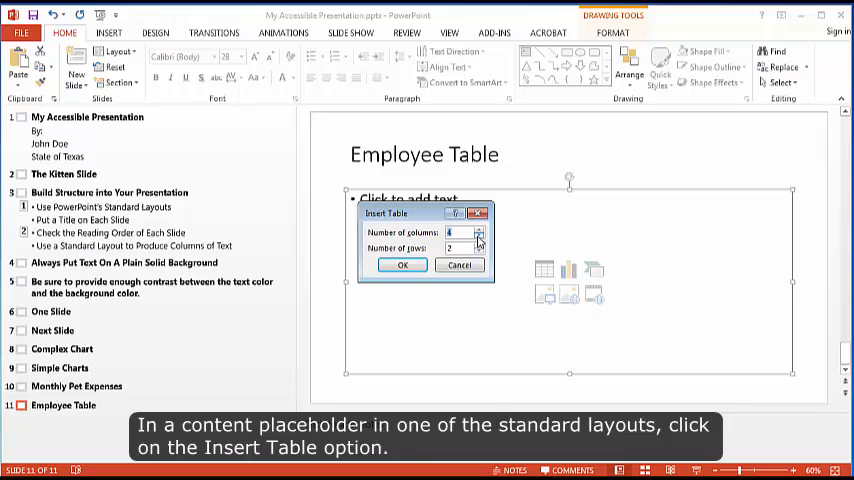
{"action": "left_click", "coordinate": [478, 244]}
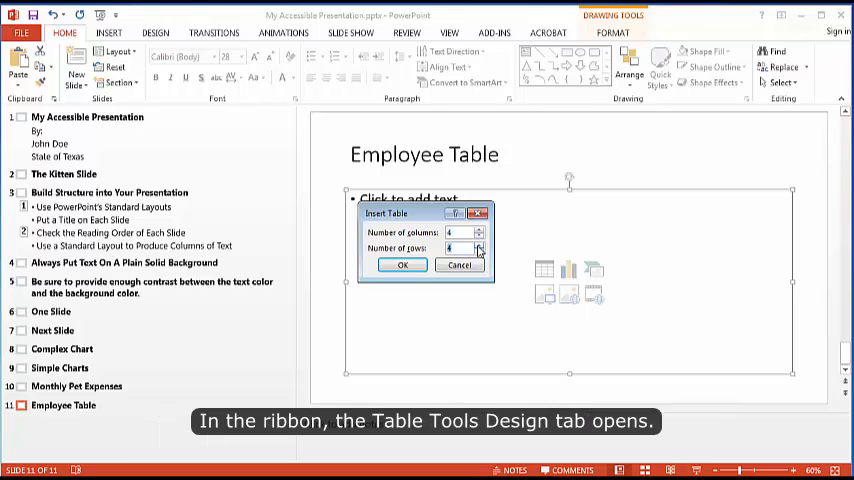
- Create the four-by-four table with Header Row and First Column styling and fill in employee details
{"action": "left_click", "coordinate": [402, 264]}
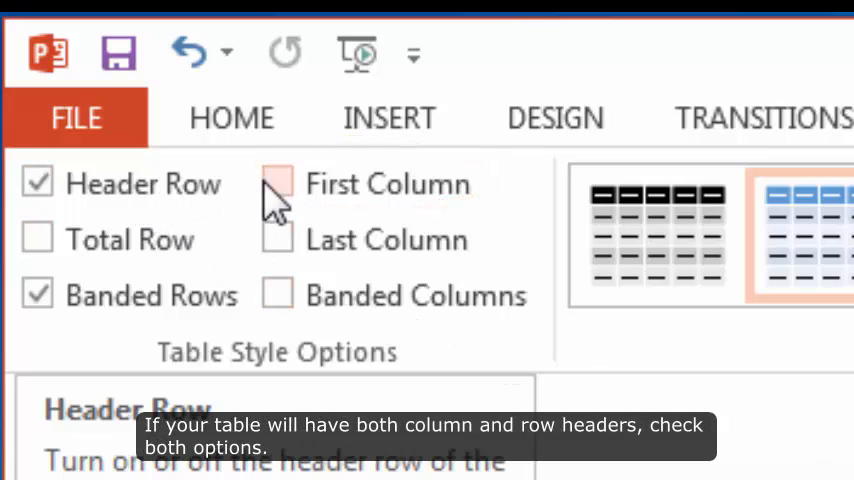
{"action": "left_click", "coordinate": [276, 184]}
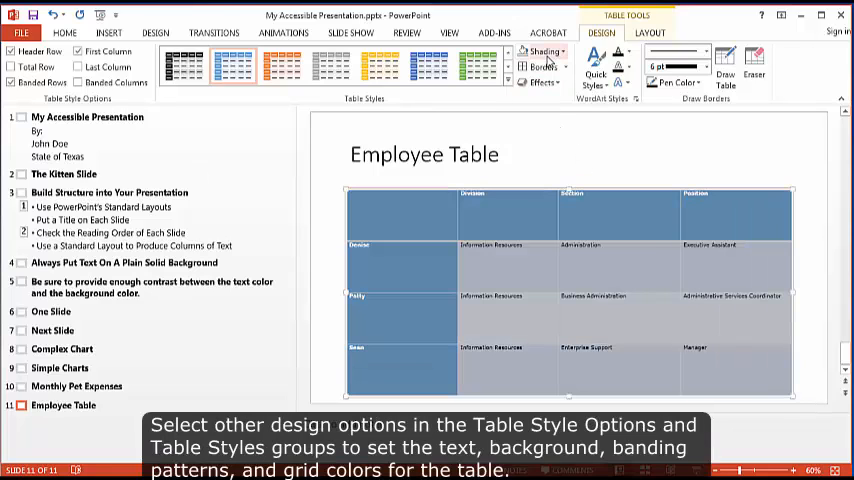
- Apply a plain gridded table style with All Borders around every cell
{"action": "left_click", "coordinate": [540, 52]}
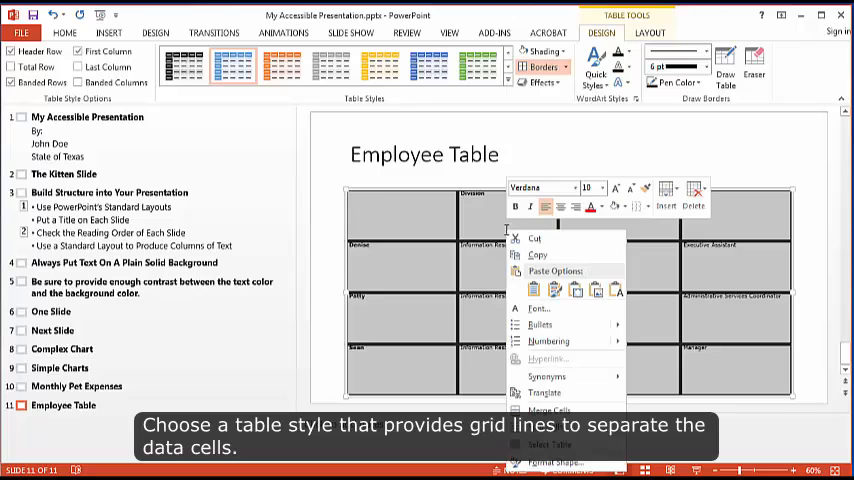
- Set larger bold font for the table text and center entries within their cells
{"action": "left_click", "coordinate": [540, 308]}
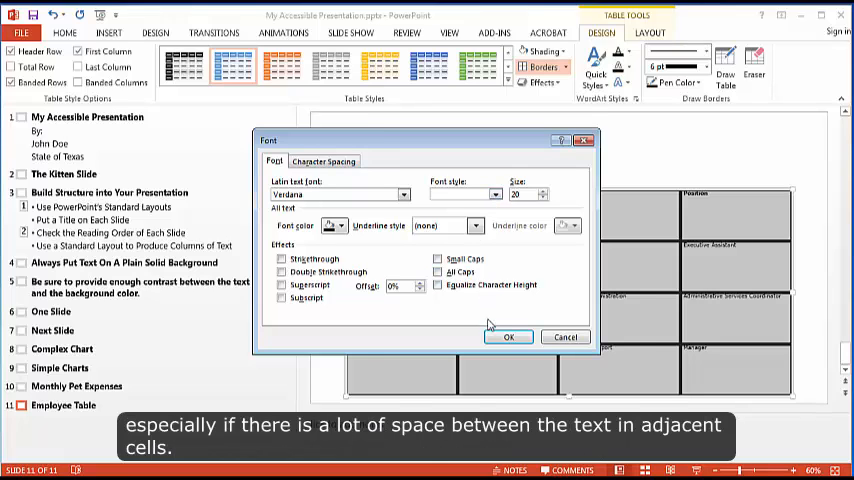
{"action": "left_click", "coordinate": [508, 336]}
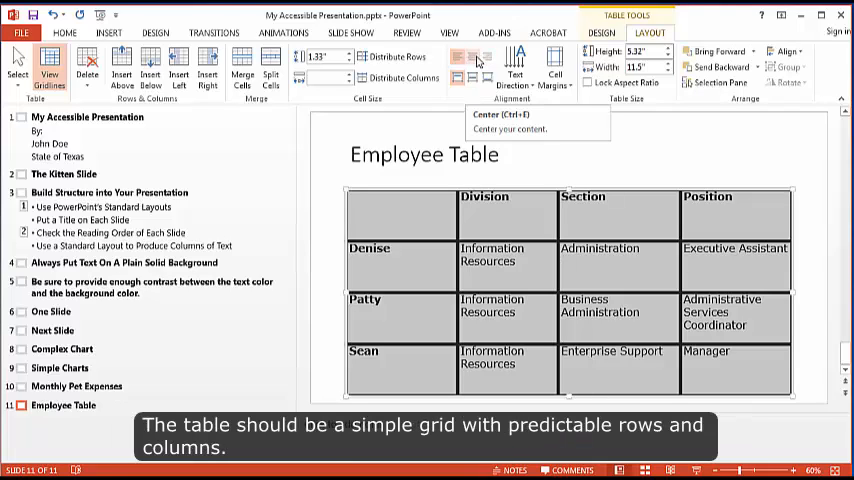
{"action": "left_click", "coordinate": [458, 78]}
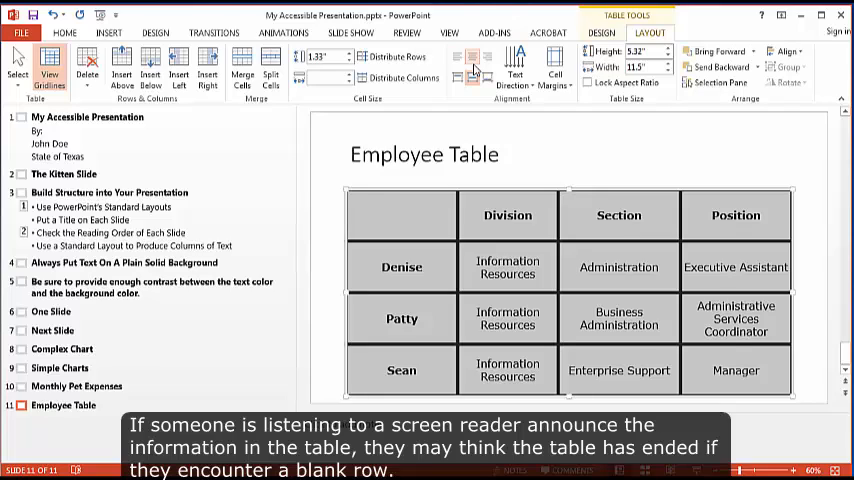
{"action": "mouse_move", "coordinate": [664, 58]}
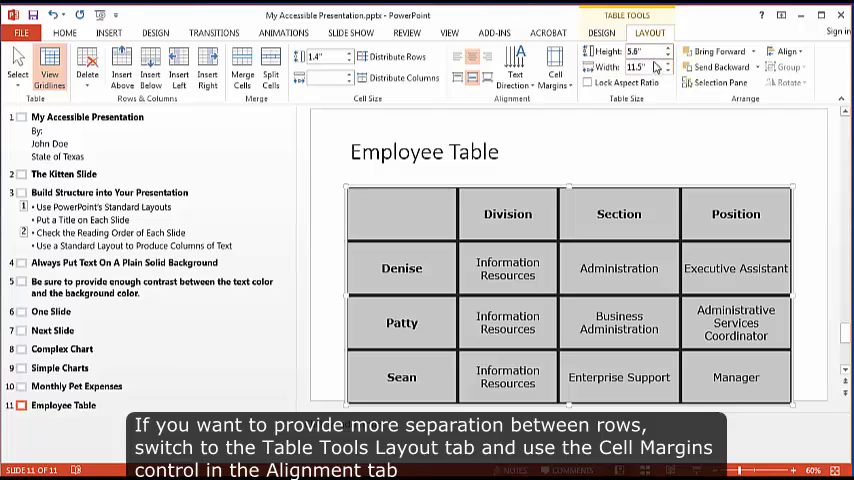
{"action": "mouse_move", "coordinate": [636, 68]}
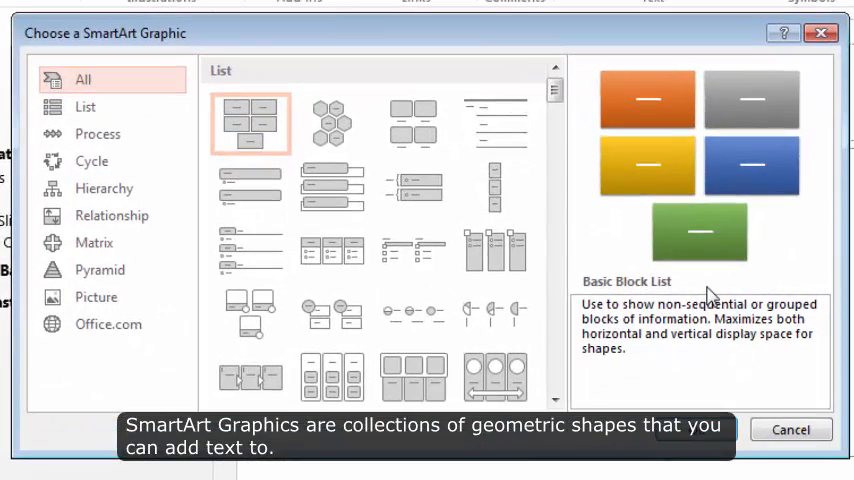
{"action": "mouse_move", "coordinate": [104, 188]}
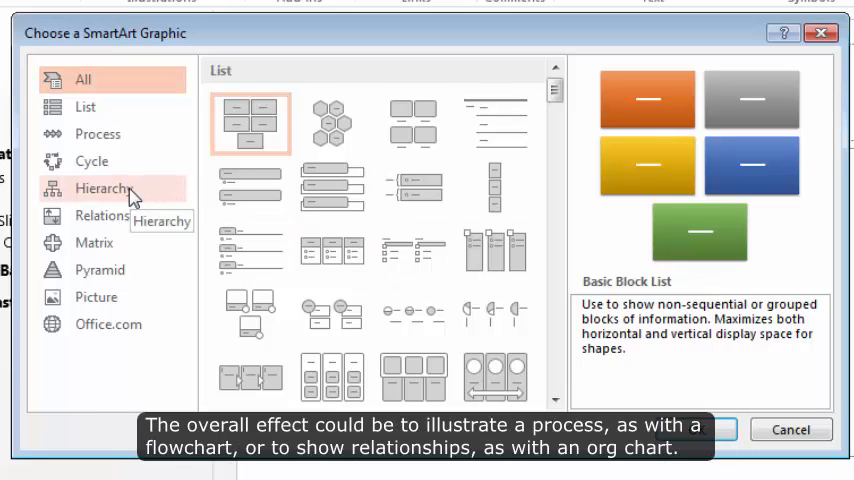
- Choose a hierarchy SmartArt layout for the 'Reviewing A Job Application' flowchart
{"action": "left_click", "coordinate": [102, 188]}
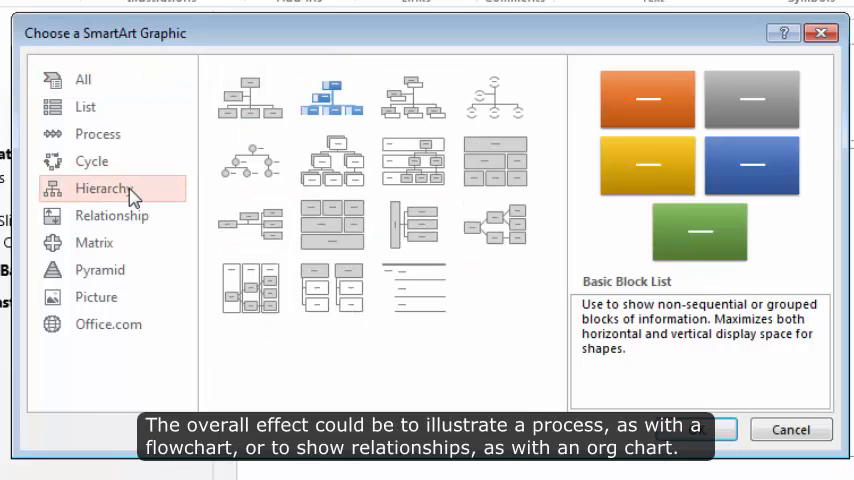
{"action": "mouse_move", "coordinate": [112, 216]}
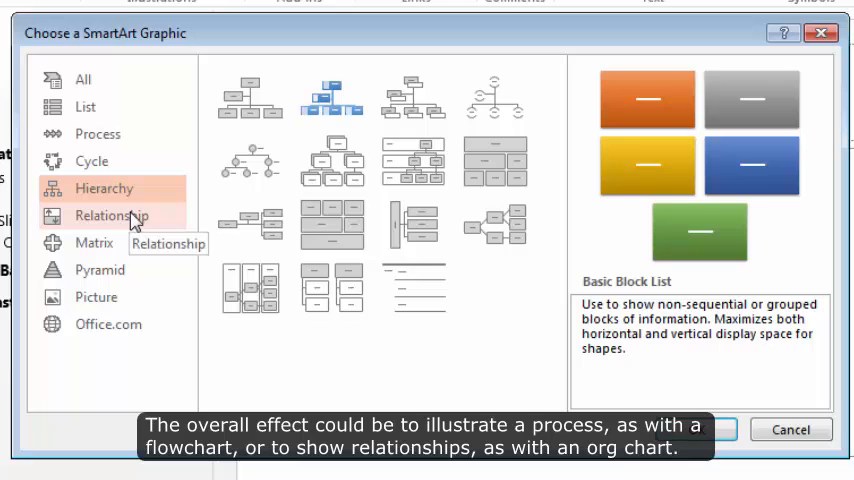
{"action": "left_click", "coordinate": [110, 216]}
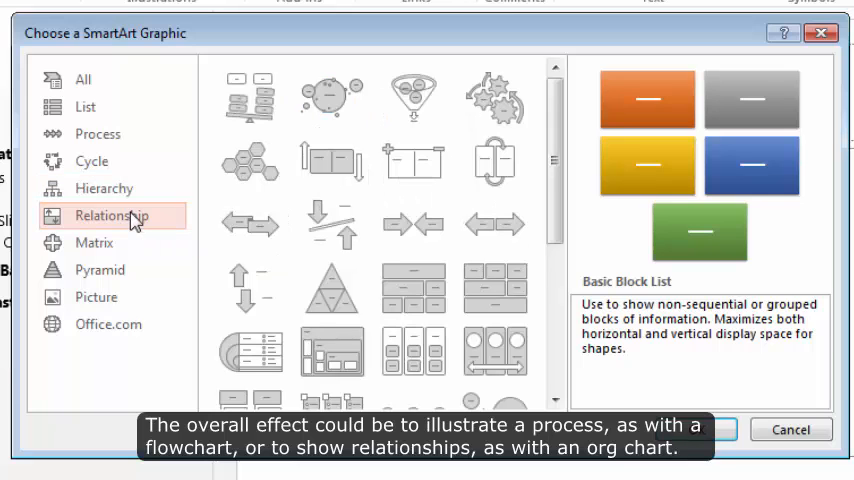
{"action": "mouse_move", "coordinate": [104, 188]}
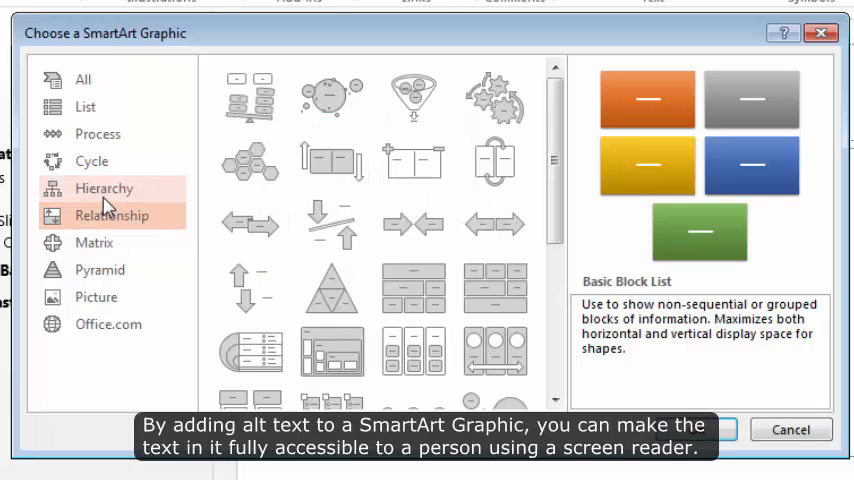
{"action": "left_click", "coordinate": [104, 188]}
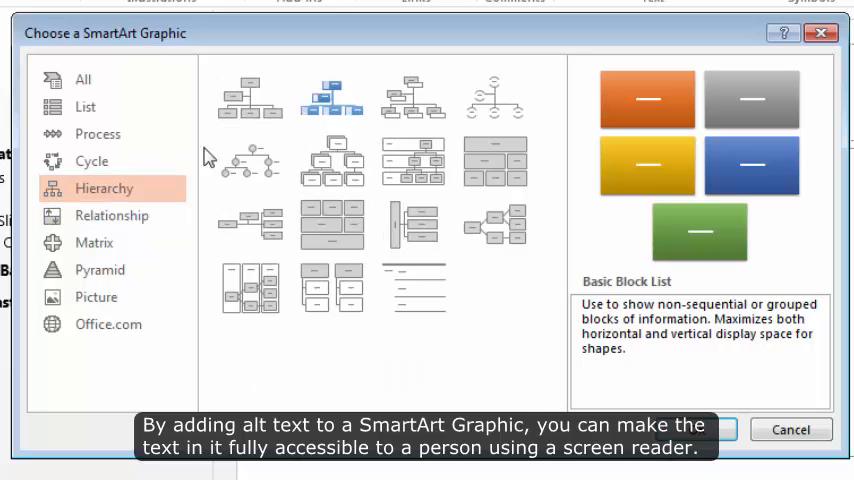
{"action": "left_click", "coordinate": [250, 96]}
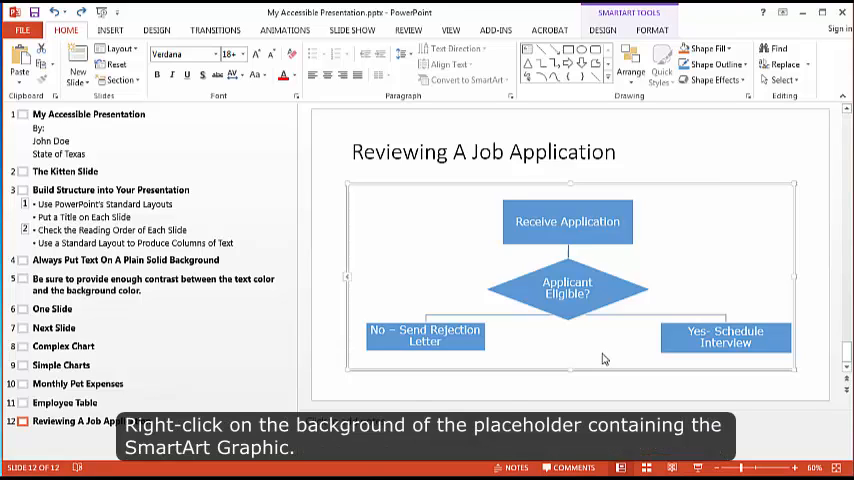
{"action": "mouse_move", "coordinate": [612, 340]}
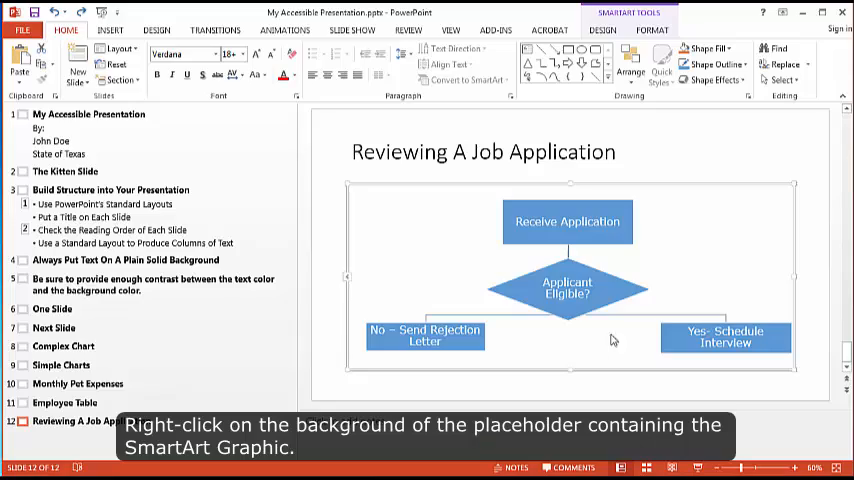
- Describe the SmartArt graphic with alt text "Flowchart for Reviewing a Job Application." via Format Object
{"action": "right_click", "coordinate": [612, 340]}
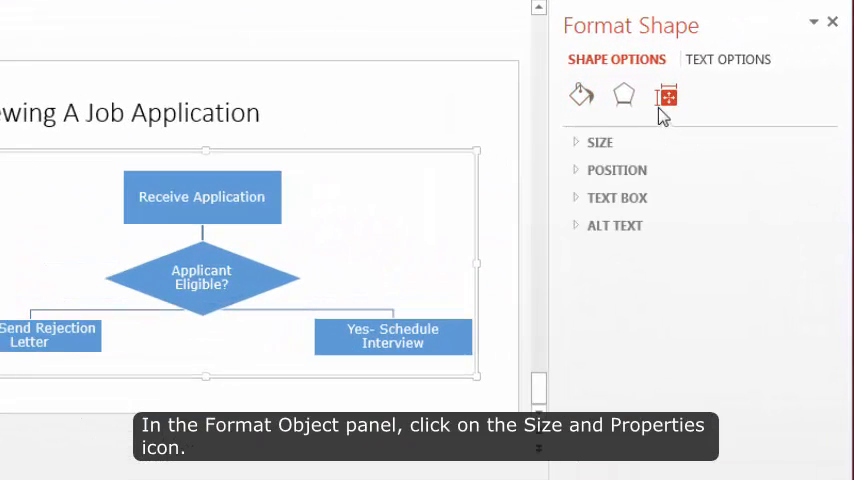
{"action": "left_click", "coordinate": [614, 224]}
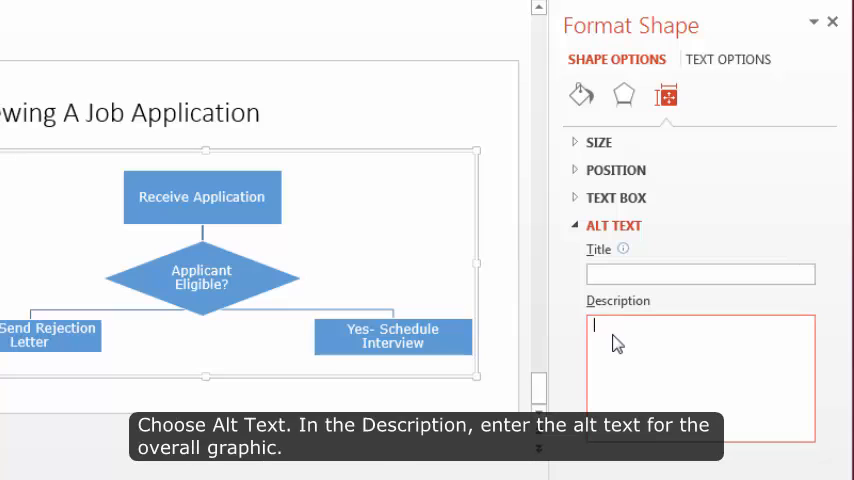
{"action": "type", "text": "Flowc"}
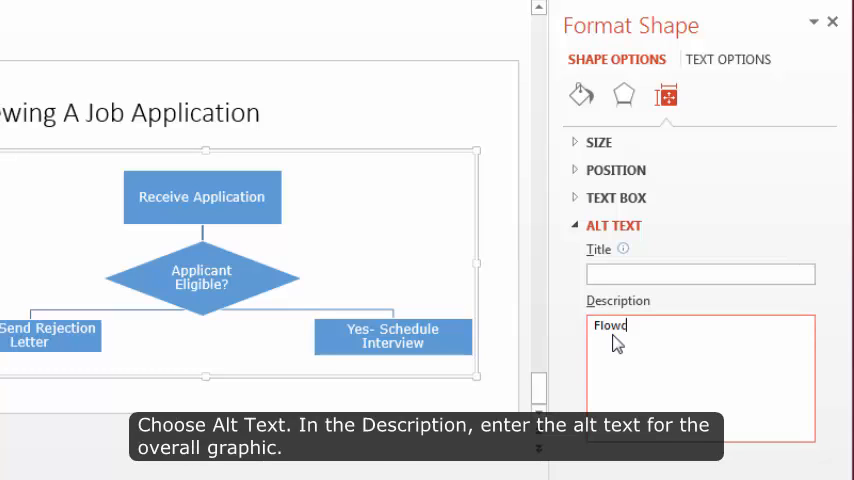
{"action": "type", "text": "hart for"}
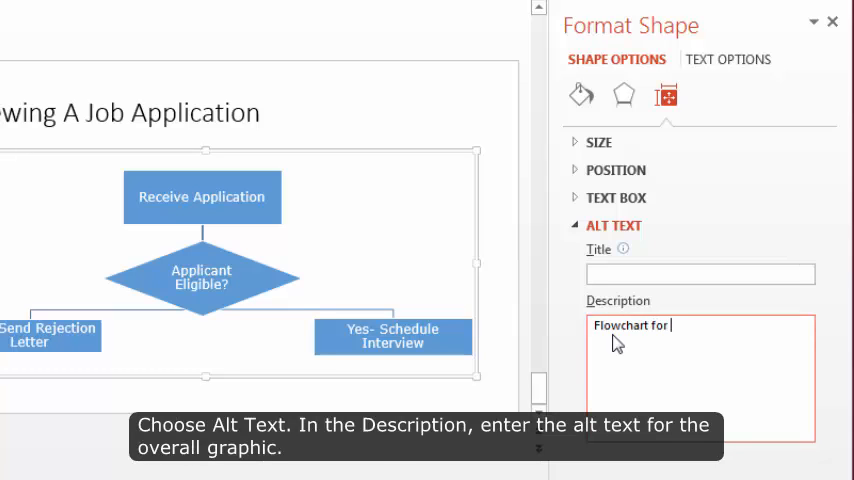
{"action": "type", "text": "Reviewing a"}
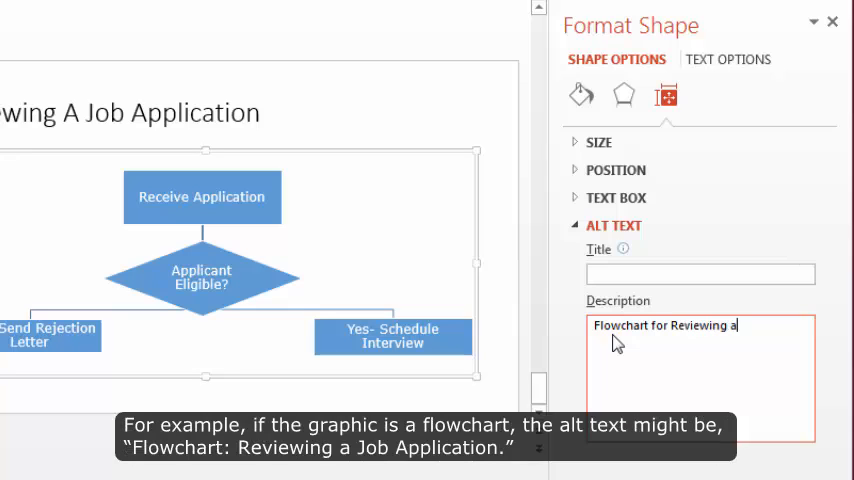
{"action": "type", "text": "Job App"}
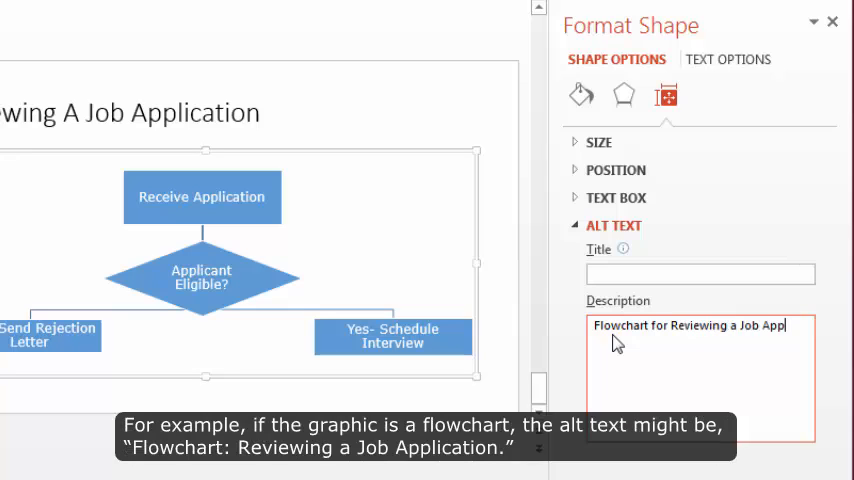
{"action": "type", "text": "lication"}
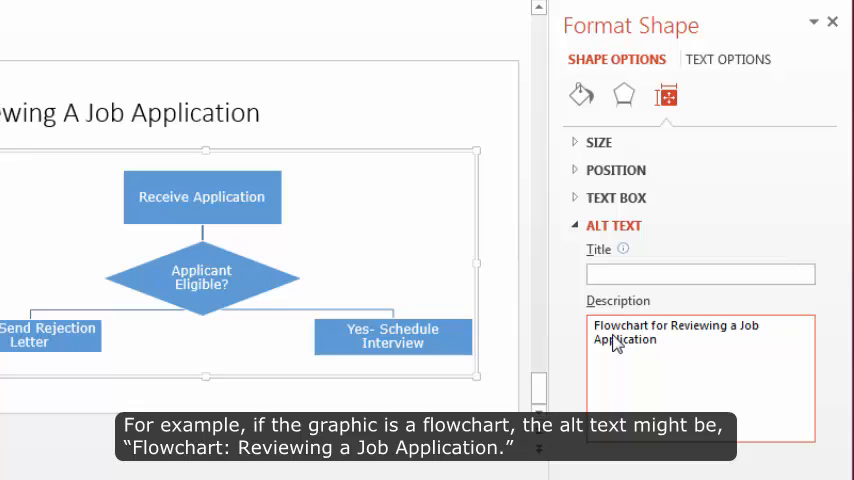
{"action": "type", "text": "."}
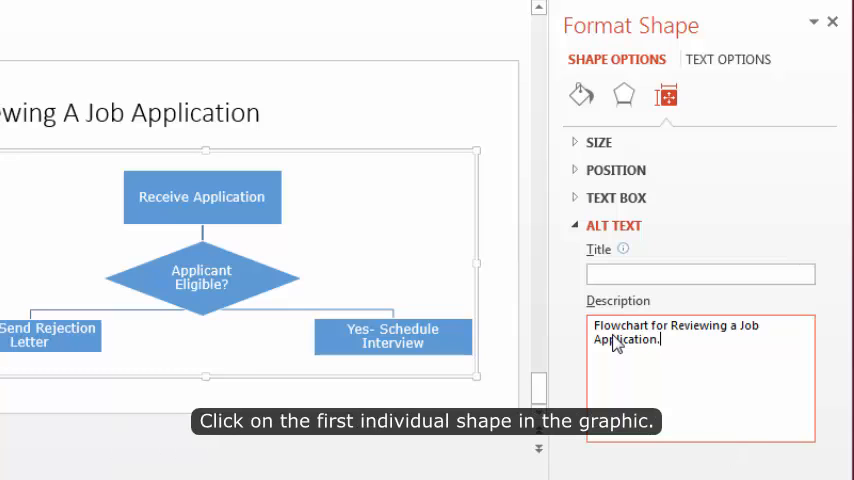
{"action": "mouse_move", "coordinate": [270, 230]}
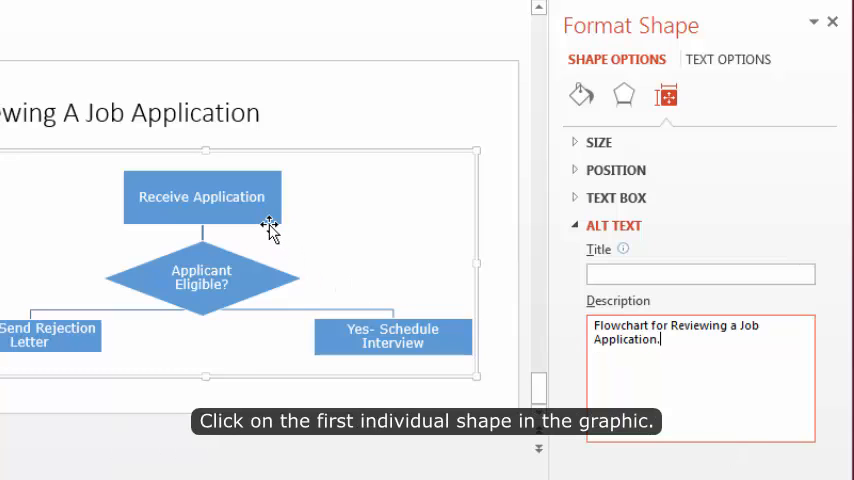
- Give the Receive Application box its own alt text description
{"action": "left_click", "coordinate": [200, 196]}
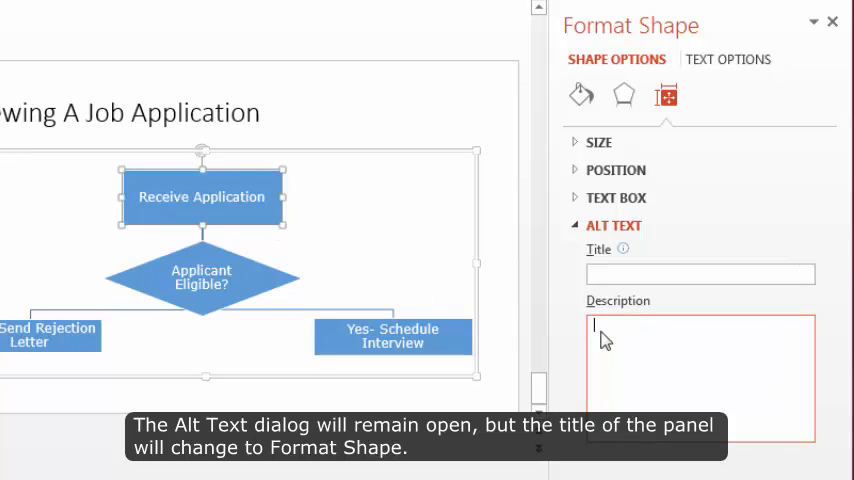
{"action": "type", "text": "Rec"}
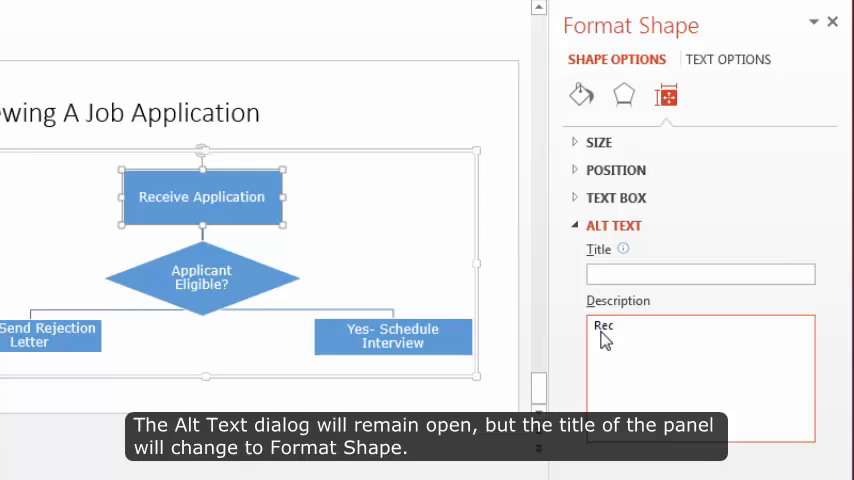
{"action": "type", "text": "ei"}
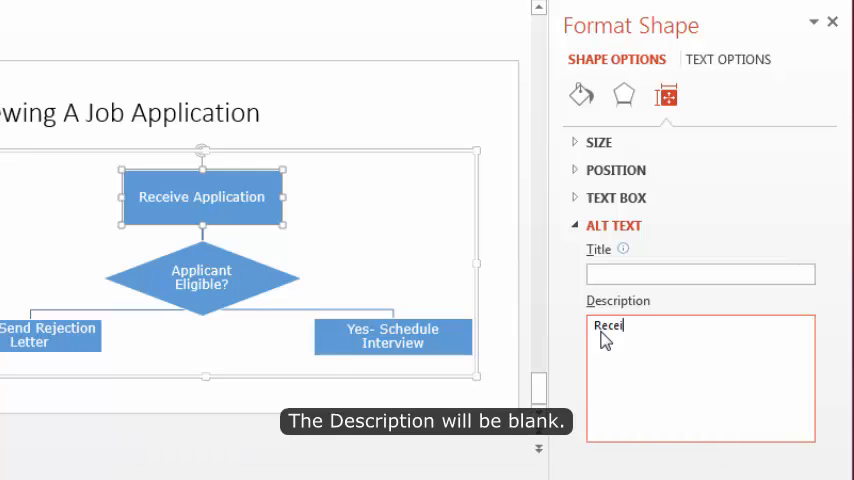
{"action": "type", "text": "ive"}
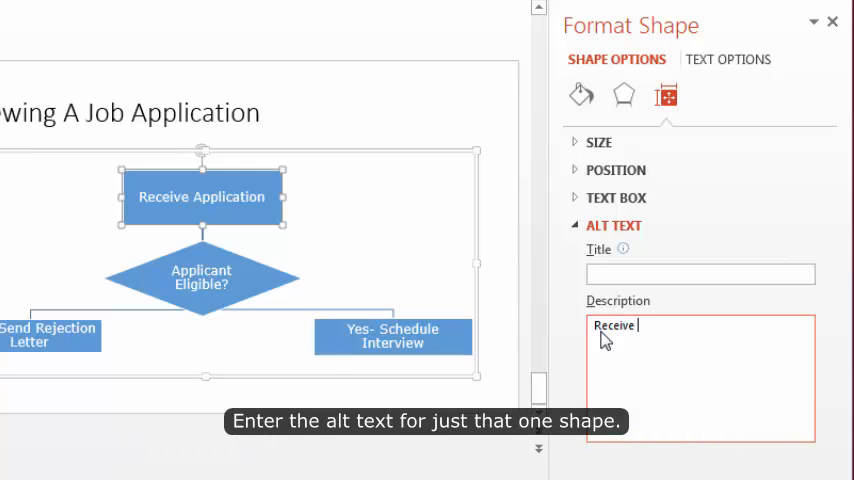
{"action": "type", "text": "Aa"}
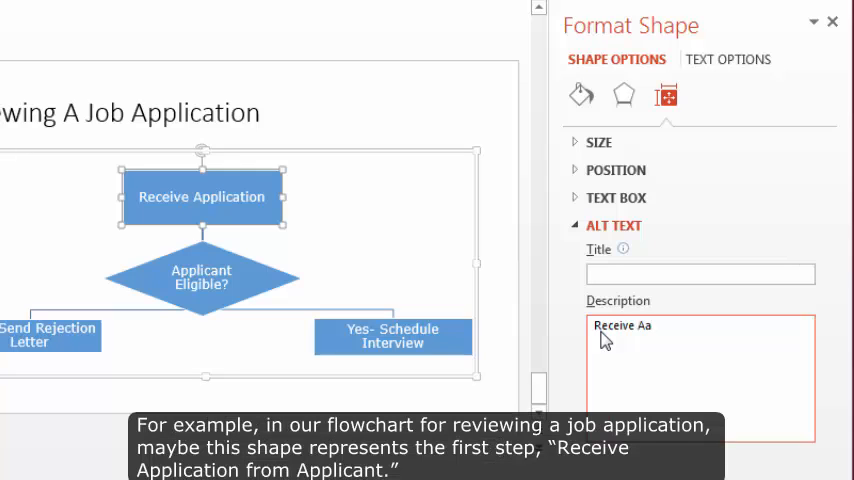
{"action": "type", "text": "pplicatio"}
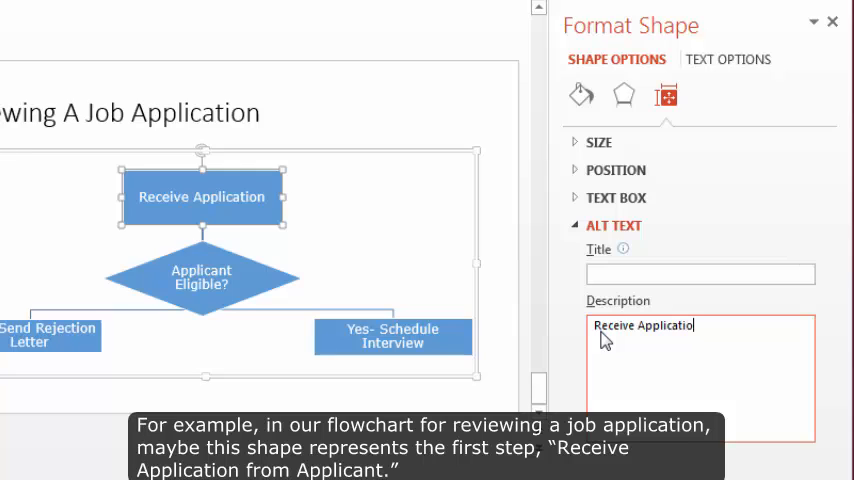
- Give the Applicant Eligible? diamond the alt text "Applicant Eligible Decision"
{"action": "left_click", "coordinate": [200, 276]}
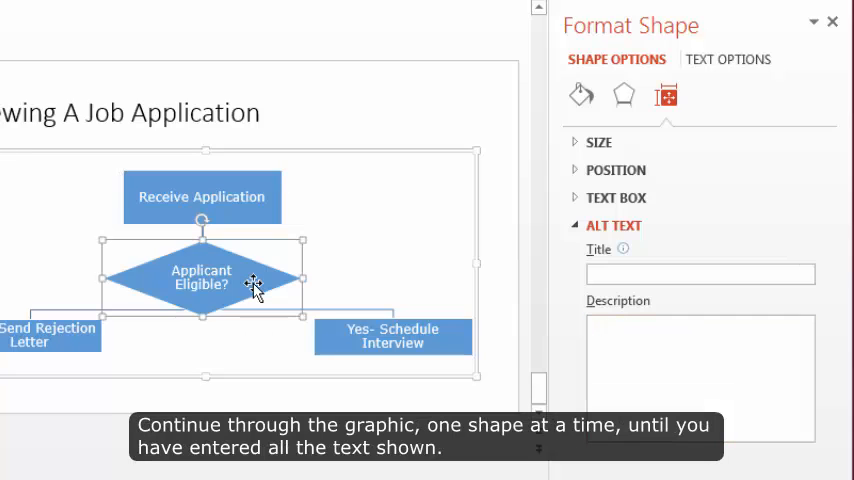
{"action": "type", "text": "Applicant Eligible Decision"}
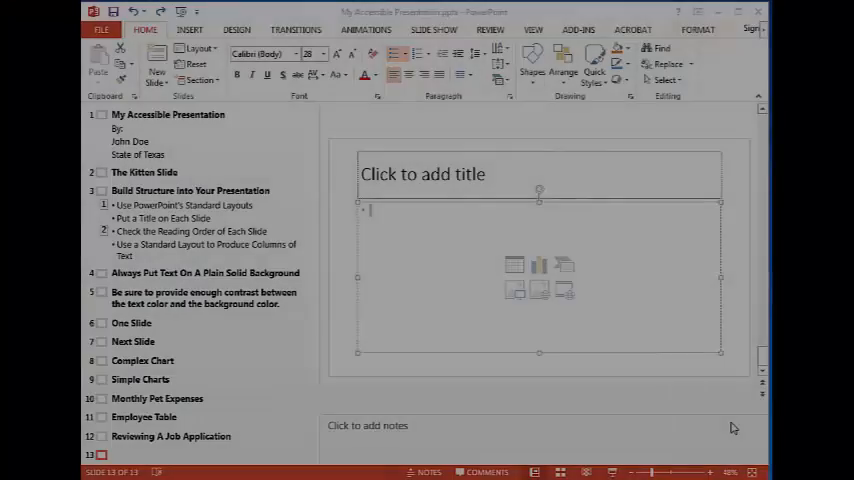
- Title the new slide "Wheelchair Adventure Video" and browse the Videos library without inserting one
{"action": "type", "text": "W"}
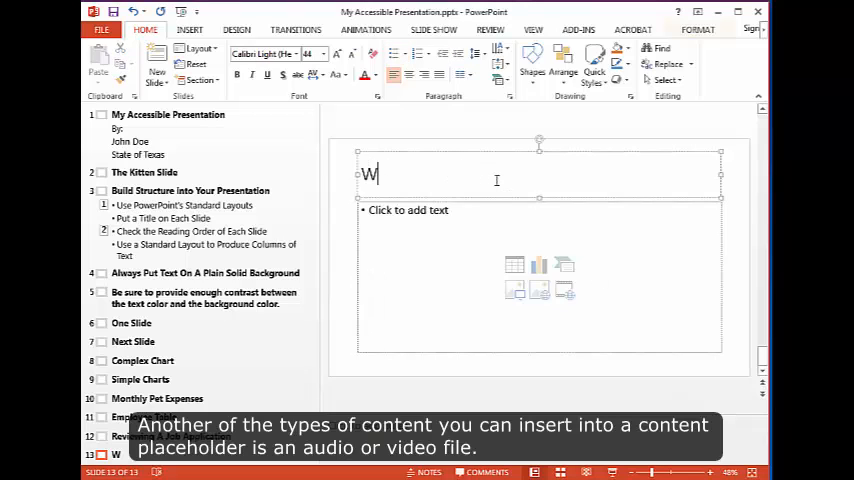
{"action": "type", "text": "heelchair Adve"}
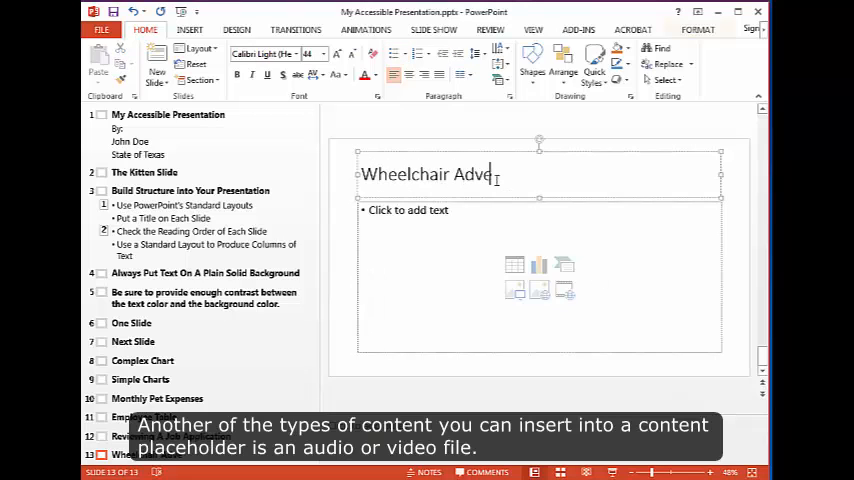
{"action": "type", "text": "nture Video"}
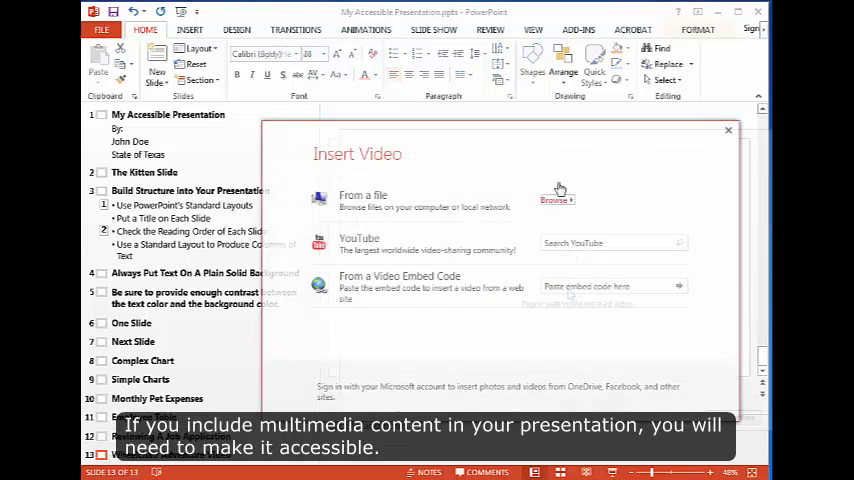
{"action": "left_click", "coordinate": [556, 200]}
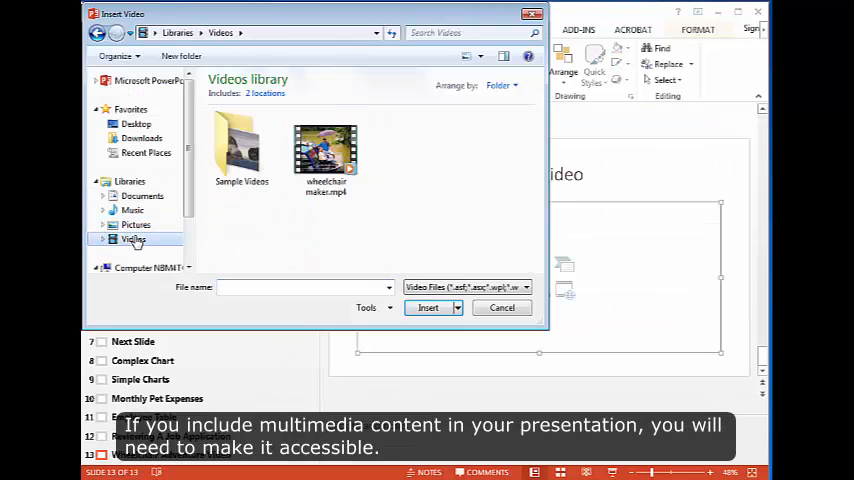
{"action": "left_click", "coordinate": [428, 308]}
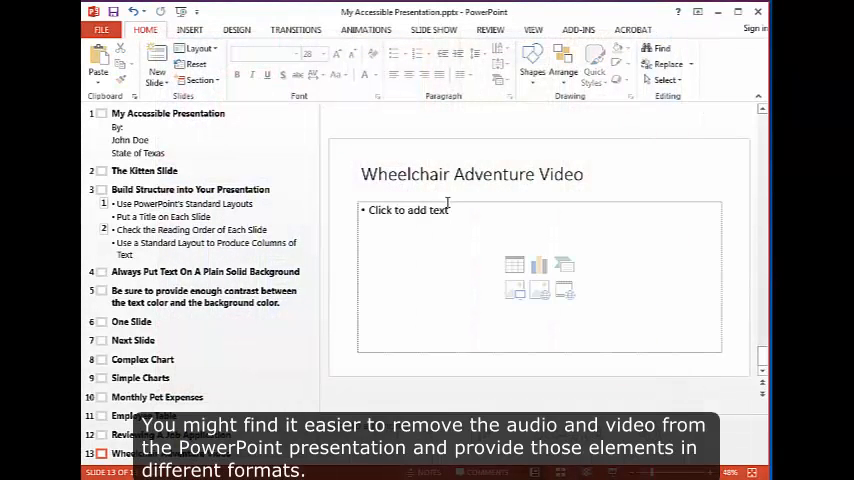
- Add a "Wheelchair Maker Video on YouTube" bullet and select the whole line
{"action": "type", "text": "Wheelchair"}
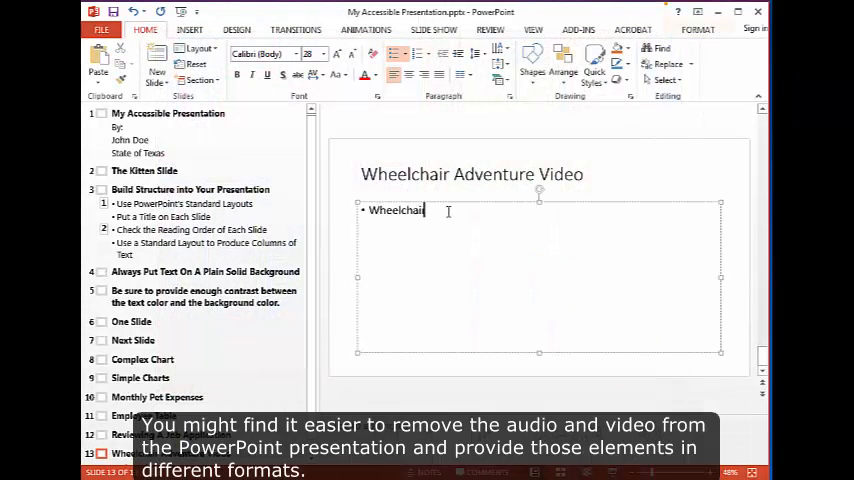
{"action": "type", "text": "Maker V"}
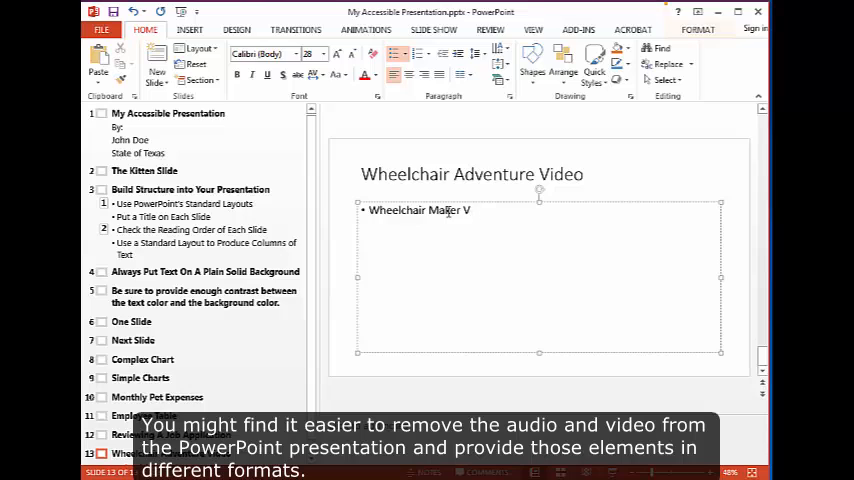
{"action": "type", "text": "ideo on YouTub"}
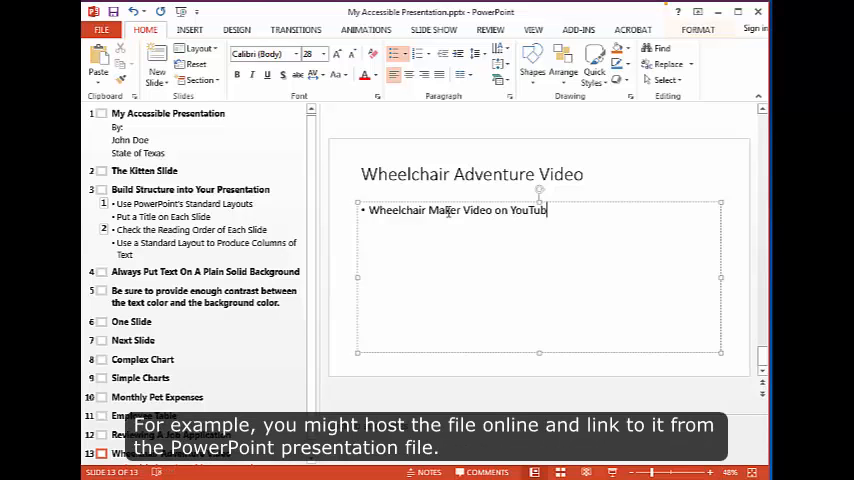
{"action": "triple_click", "coordinate": [458, 210]}
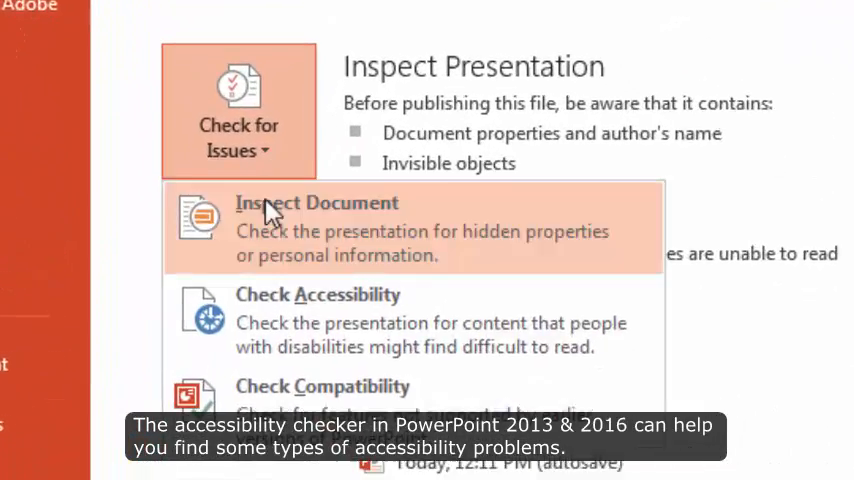
- Check accessibility and review the Missing Alt Text errors for slides 6 through 11
{"action": "left_click", "coordinate": [318, 294]}
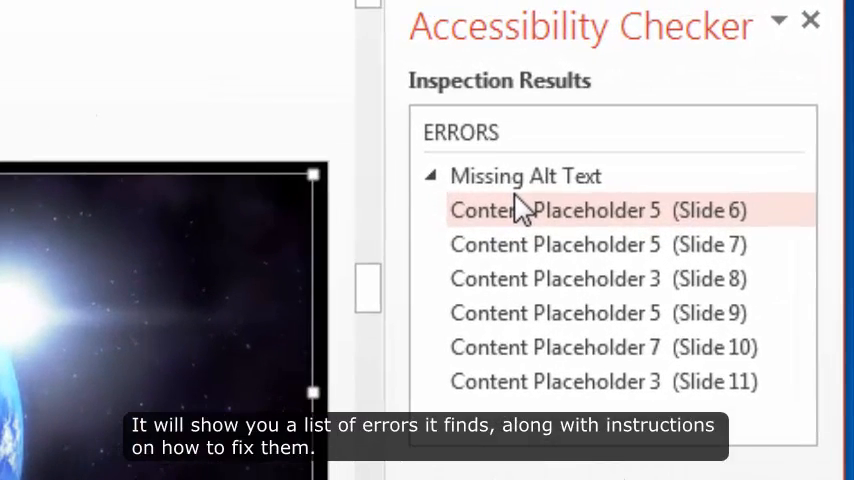
{"action": "scroll", "scroll_direction": "down", "scroll_amount": 3}
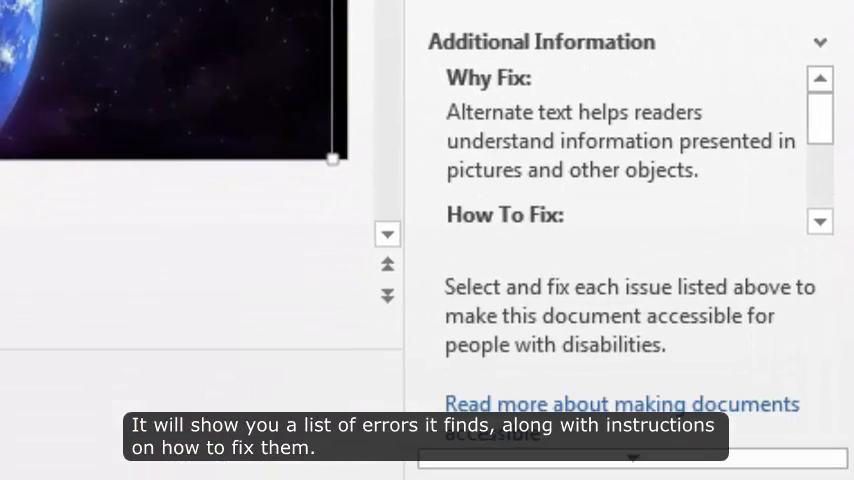